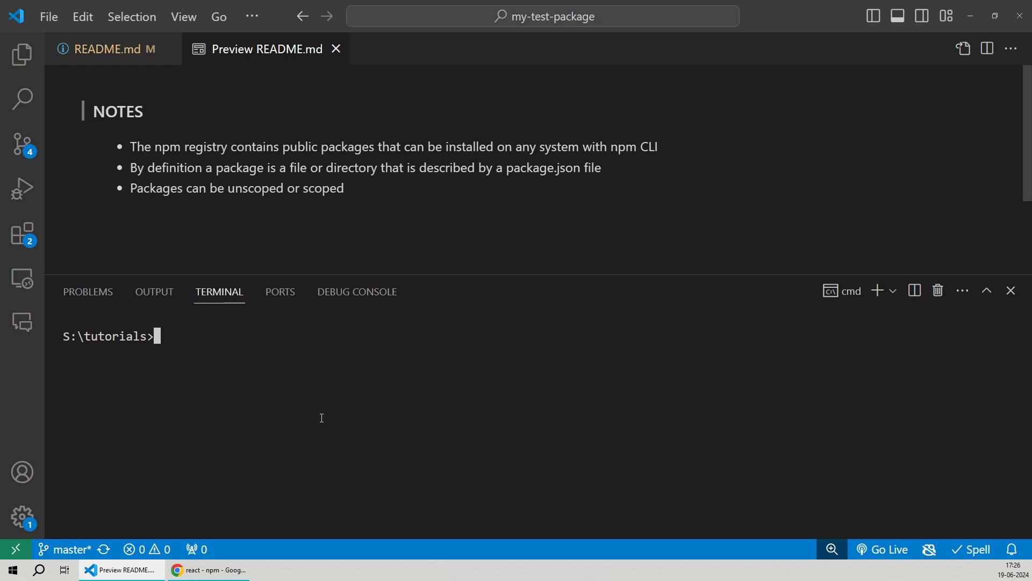
Step: Browse the npmjs.com home page's recently updated packages for scoped and unscoped names, then return to VS Code
{"action": "left_click_drag", "start_coordinate": [130, 146], "coordinate": [422, 147]}
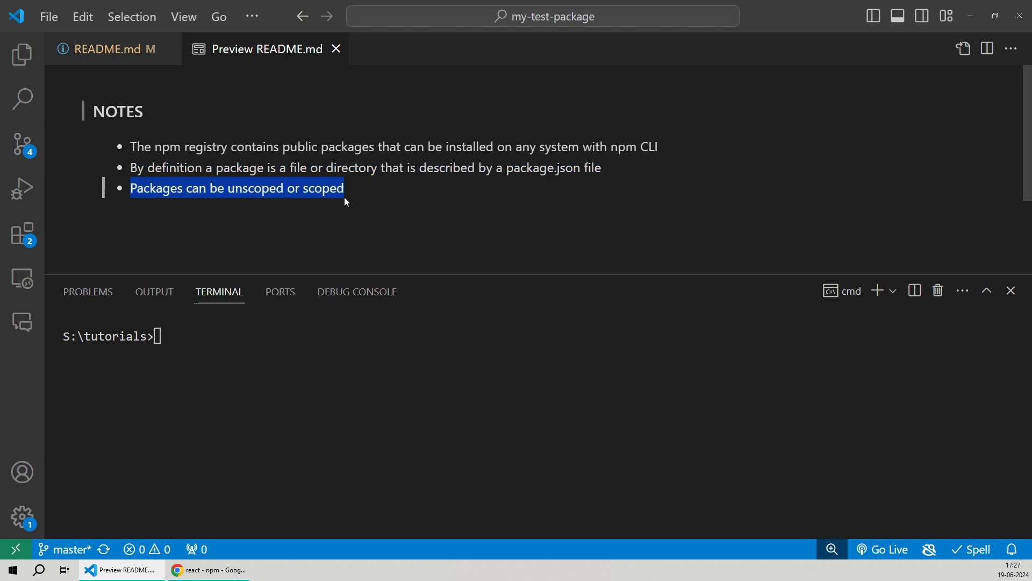
{"action": "mouse_move", "coordinate": [254, 574]}
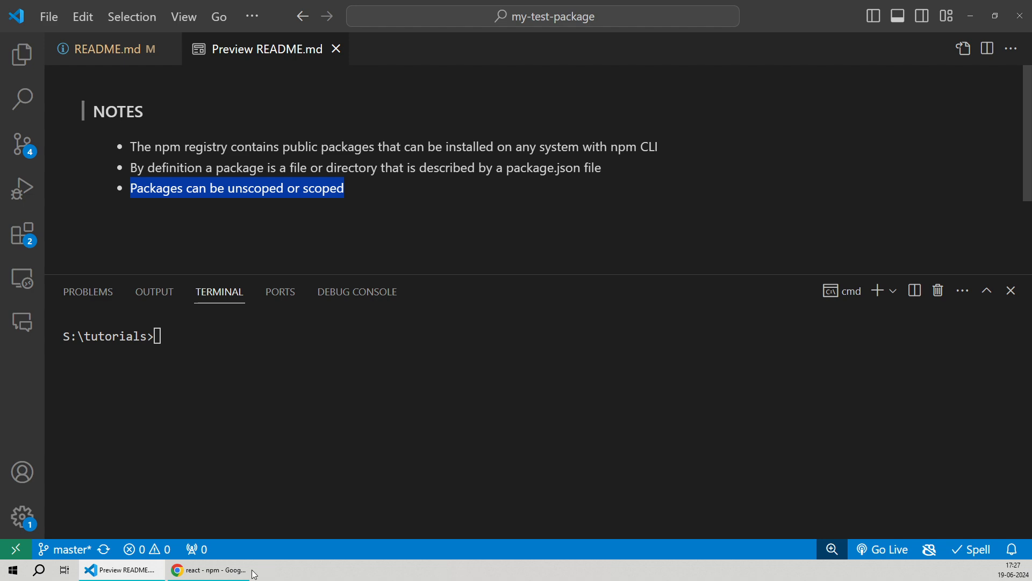
{"action": "left_click", "coordinate": [209, 570]}
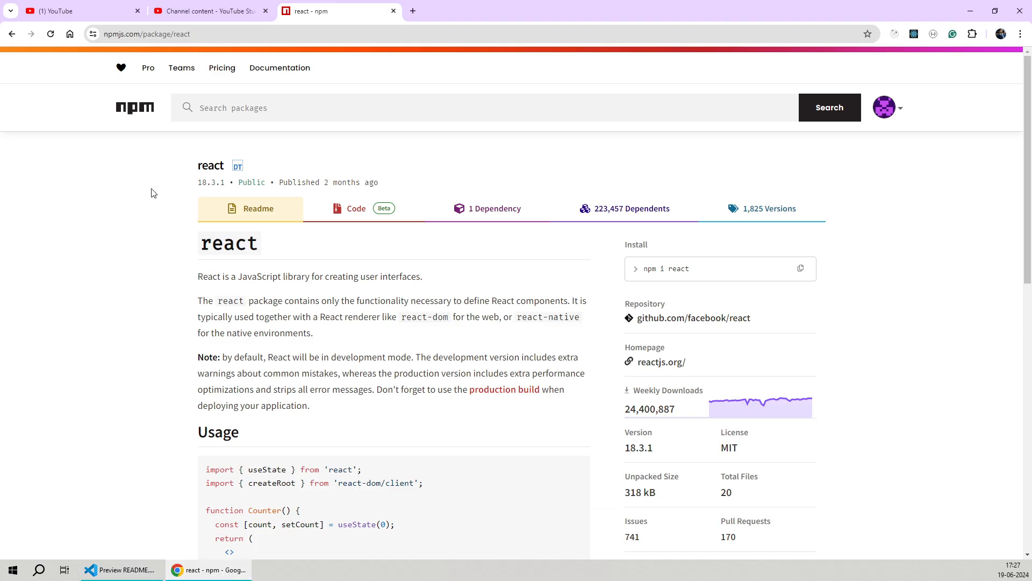
{"action": "mouse_move", "coordinate": [90, 160]}
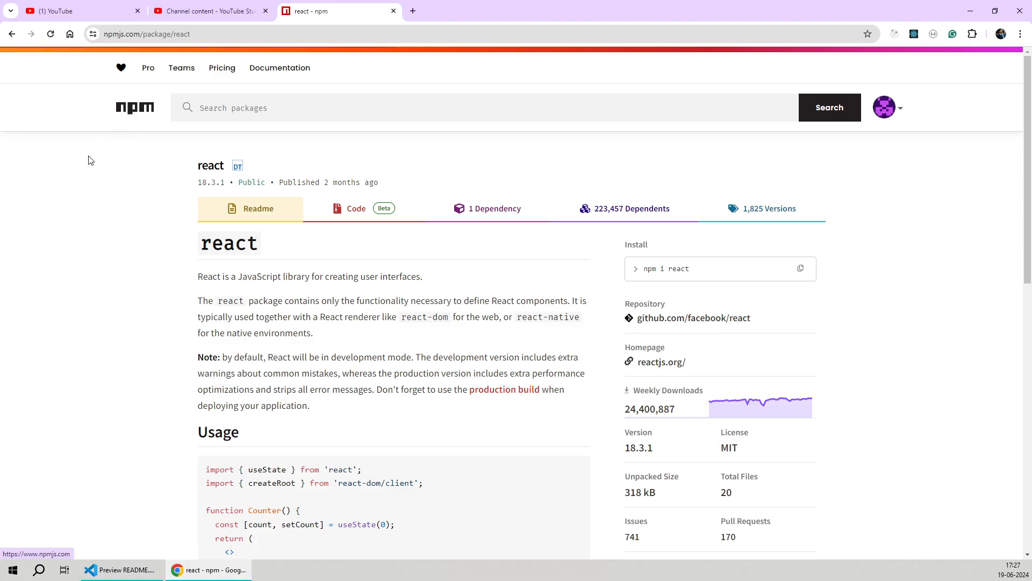
{"action": "left_click", "coordinate": [134, 107]}
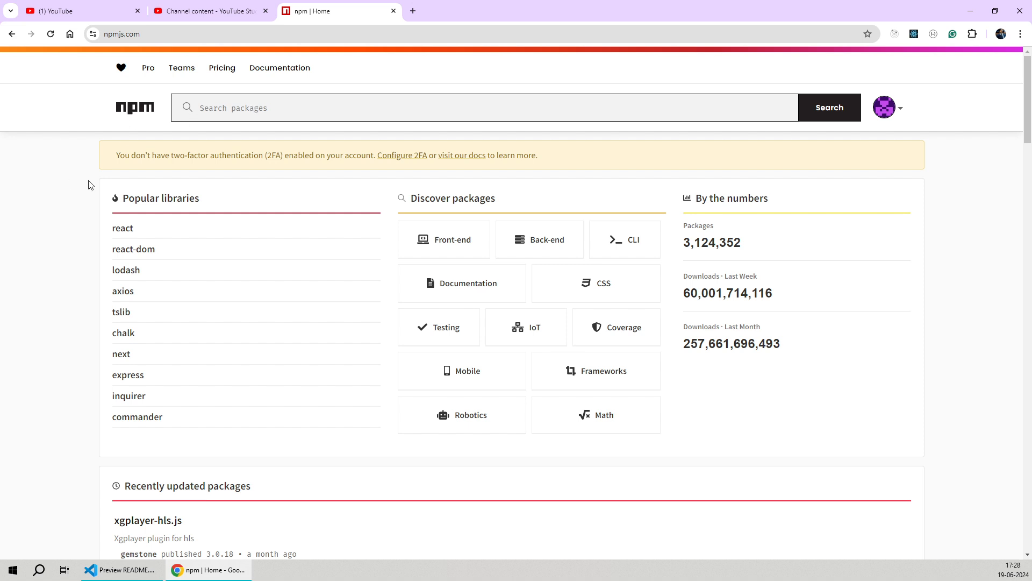
{"action": "scroll", "scroll_direction": "down", "scroll_amount": 3}
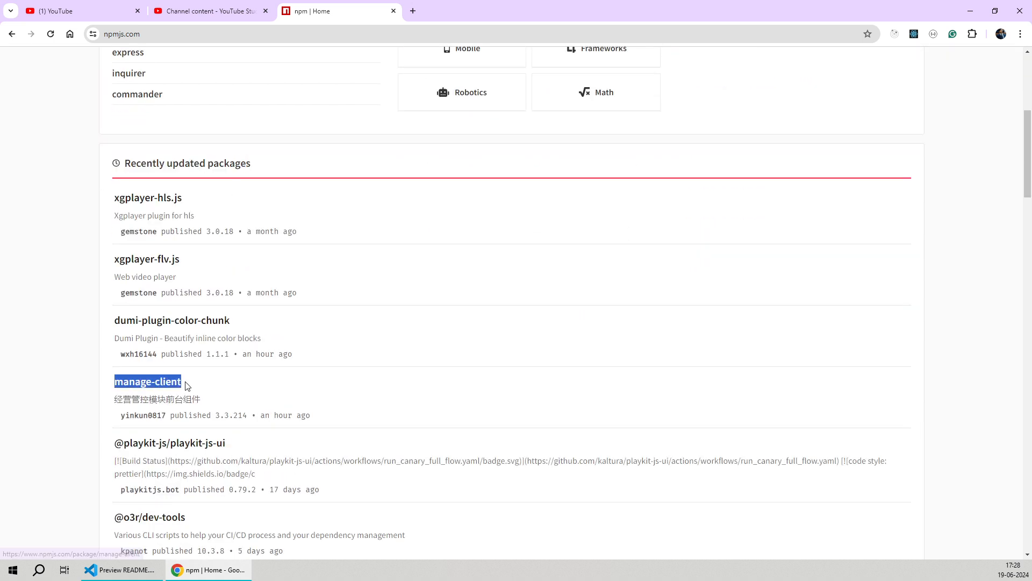
{"action": "mouse_move", "coordinate": [205, 385]}
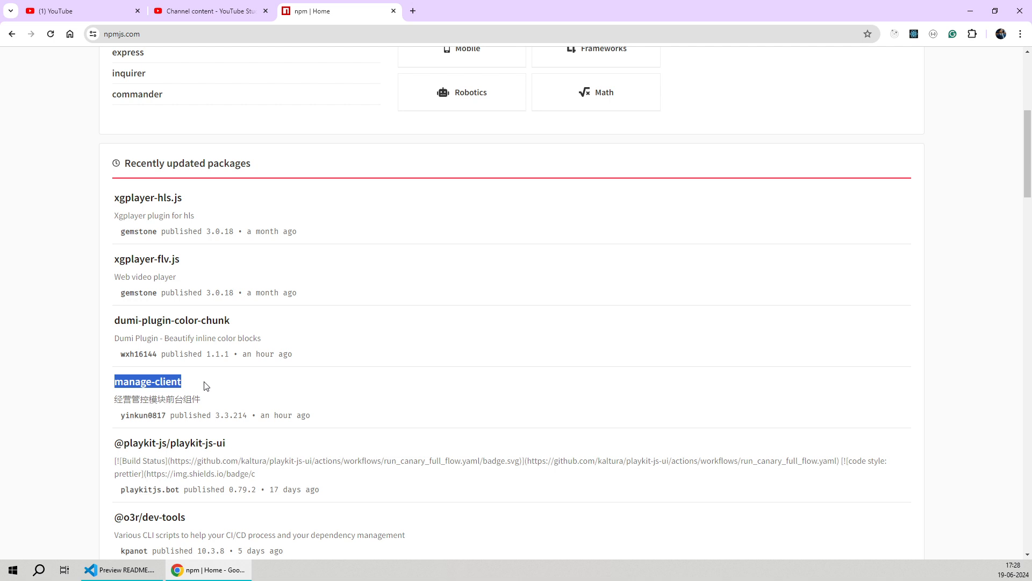
{"action": "scroll", "scroll_direction": "down", "scroll_amount": 3}
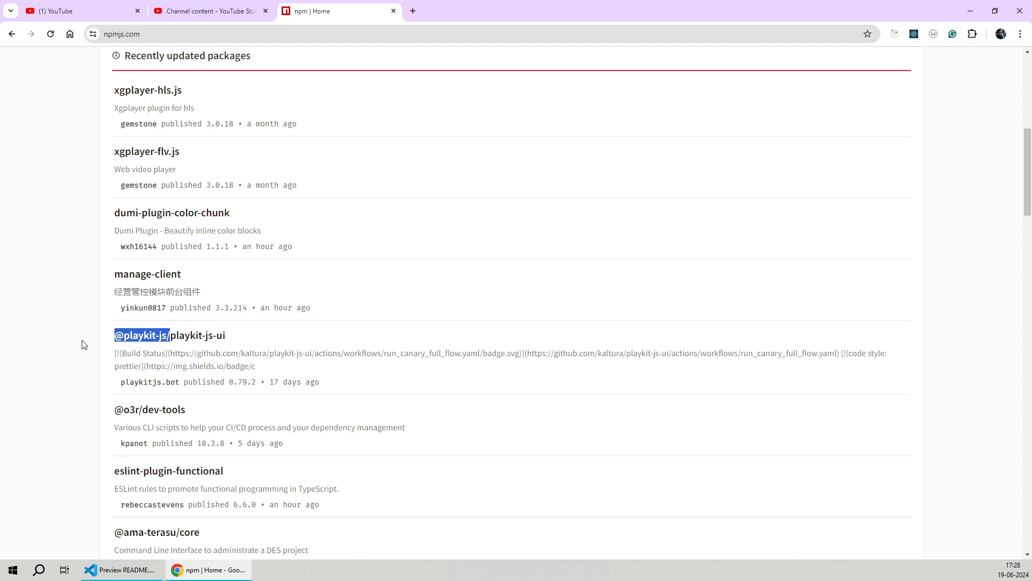
{"action": "left_click", "coordinate": [121, 570]}
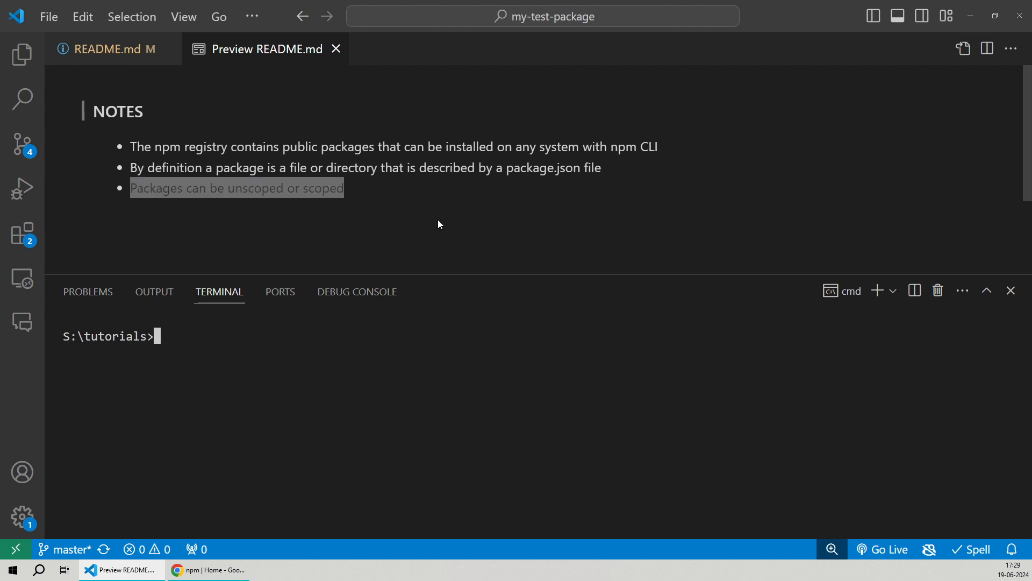
Step: Create the greet-user folder, git init it, add remote origin git://git-remote-url, and clear the terminal
{"action": "type", "text": "mkdir"}
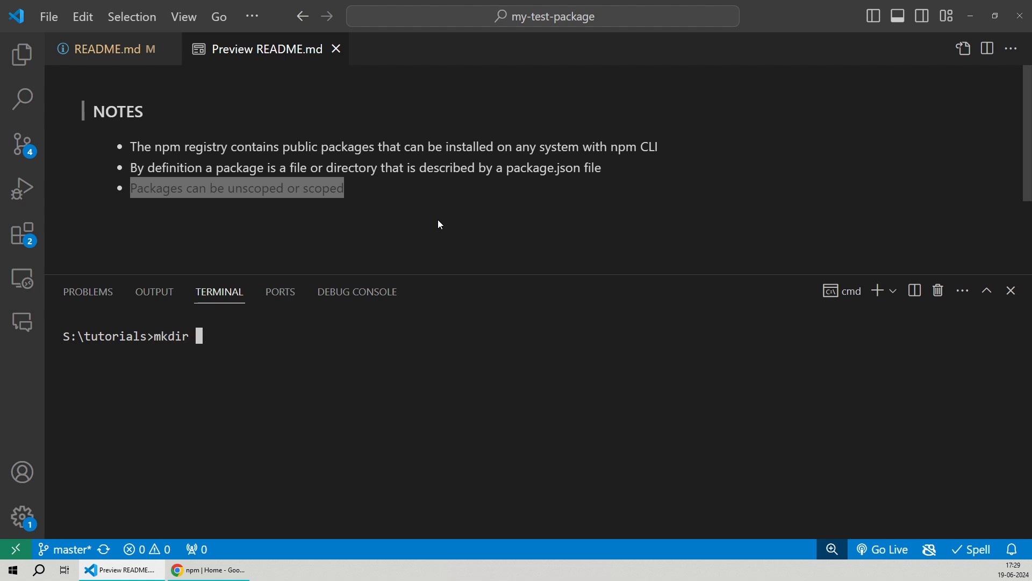
{"action": "type", "text": "greet-user"}
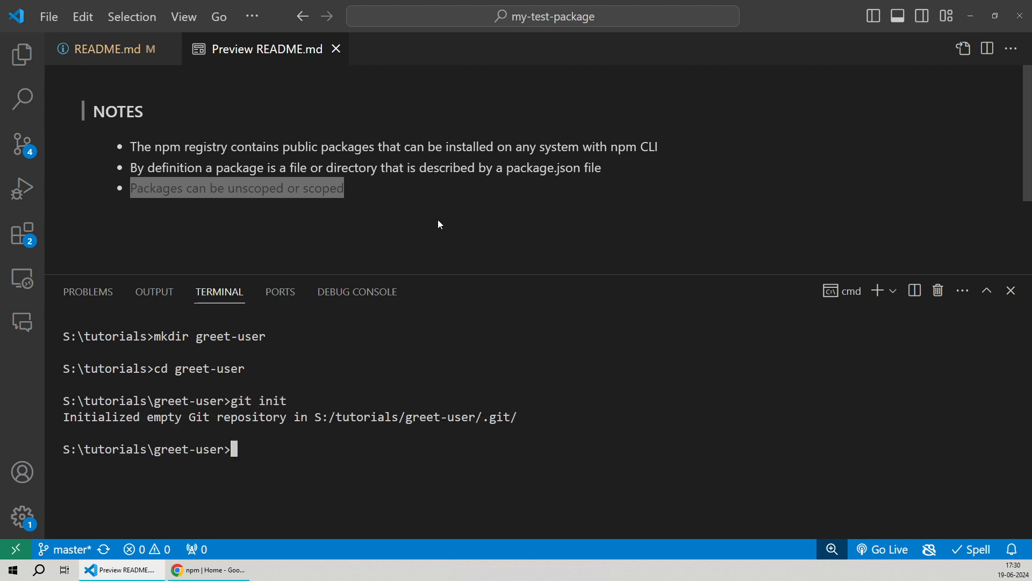
{"action": "type", "text": "git"}
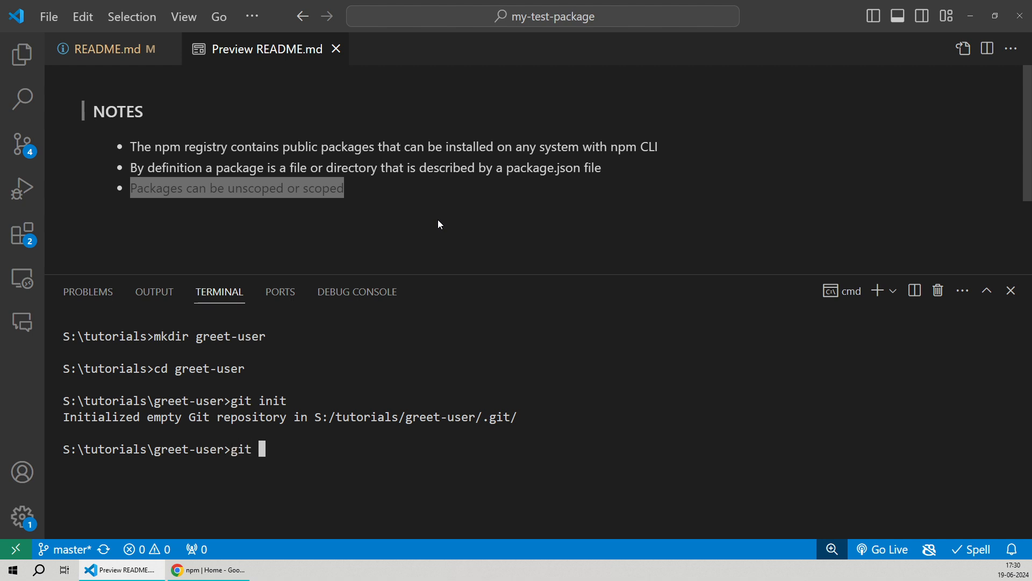
{"action": "type", "text": "remote add origin git://git-remote-url"}
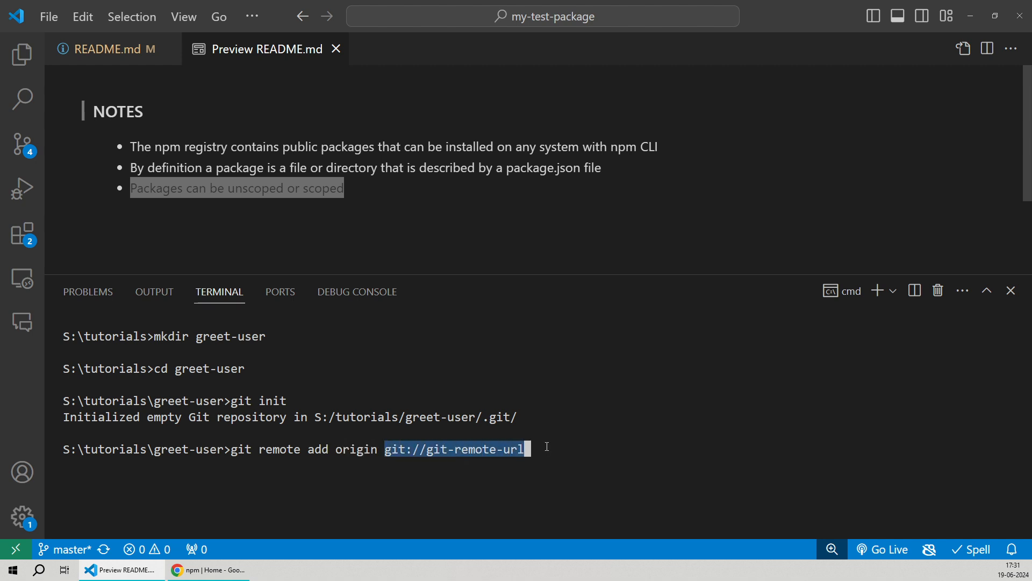
{"action": "type", "text": "cl"}
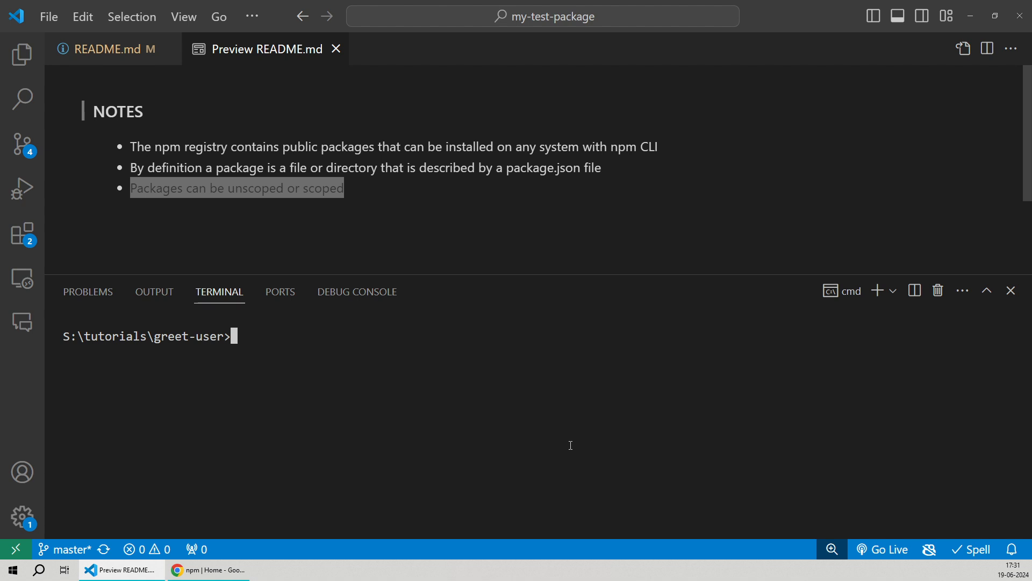
Step: Run npm init accepting greet-user, description 'a simple greet function', index.js entry, empty test and repo
{"action": "type", "text": "npm init"}
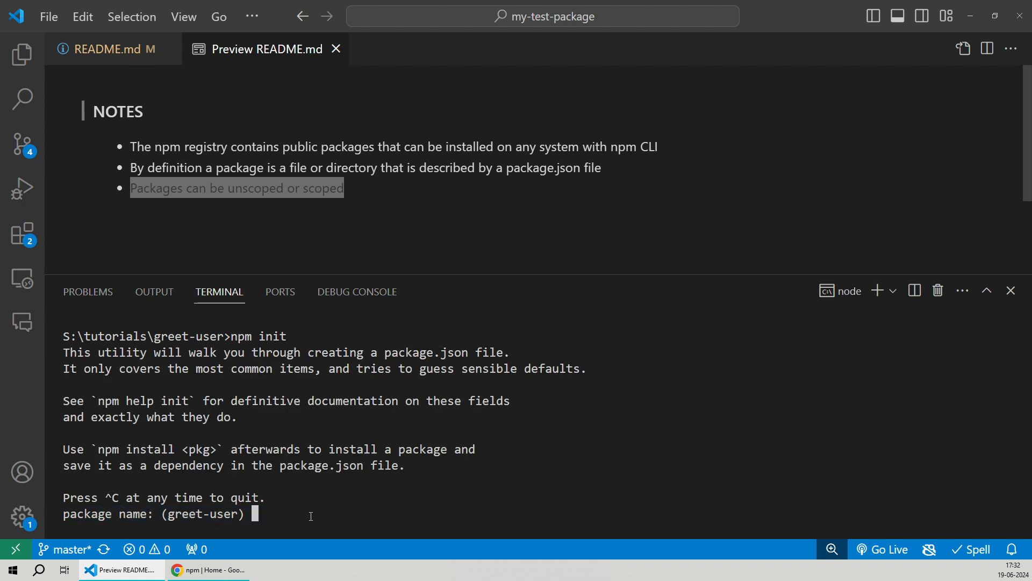
{"action": "key", "text": "Return"}
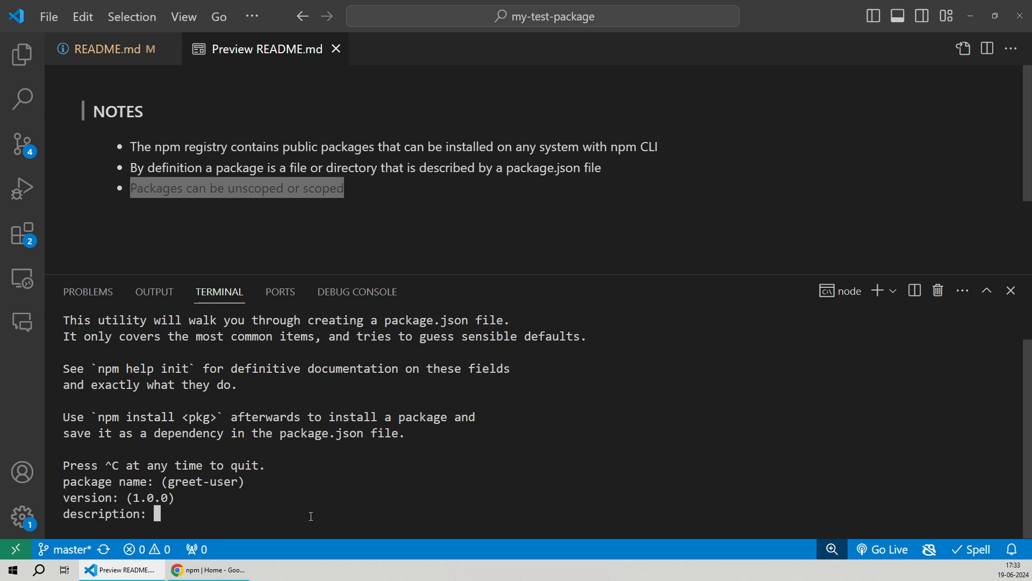
{"action": "type", "text": "a simple greet function"}
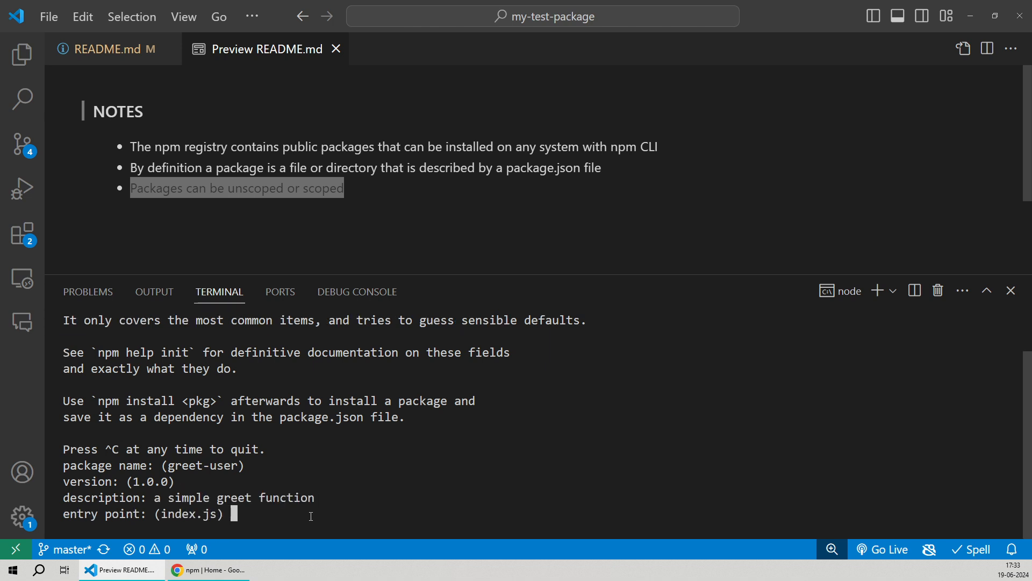
{"action": "key", "text": "Return"}
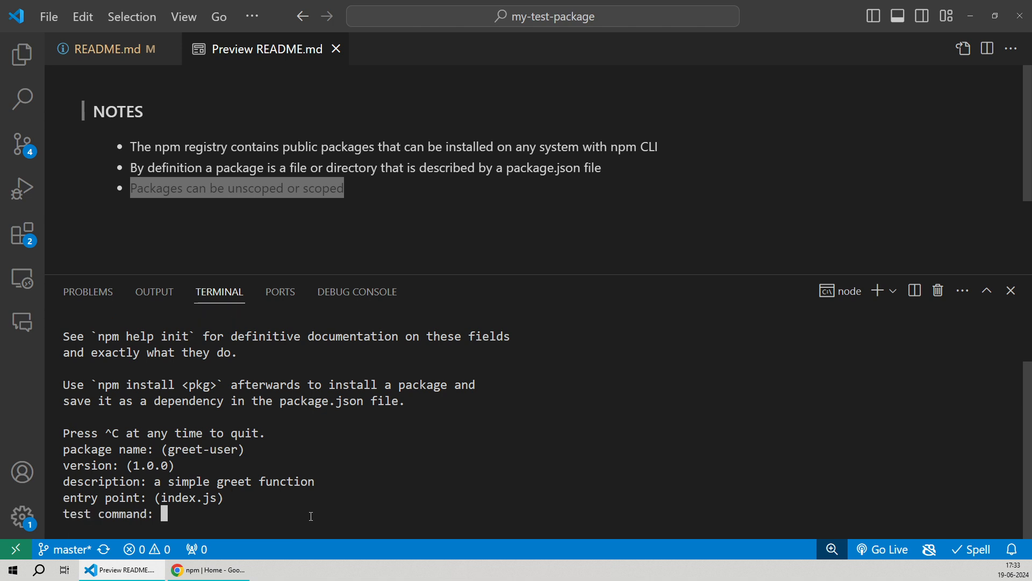
{"action": "key", "text": "Return"}
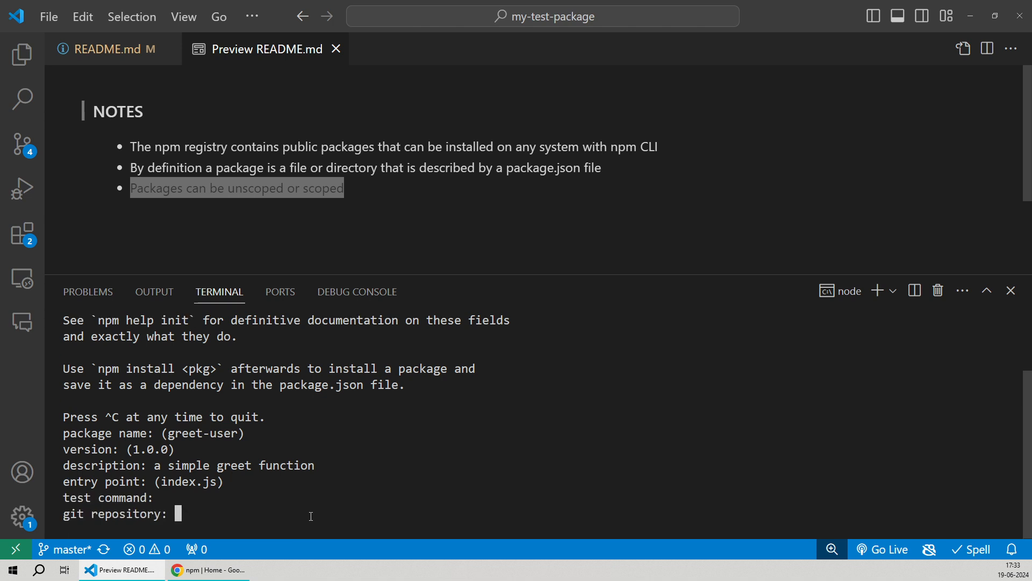
{"action": "key", "text": "Return"}
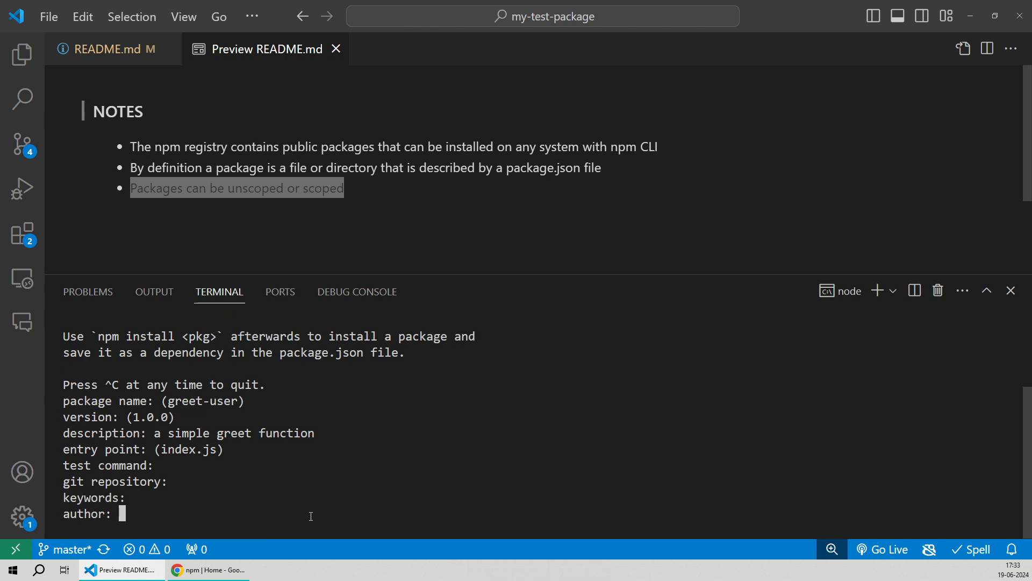
Step: Enter Mayank as author and confirm yes to generate package.json
{"action": "type", "text": "Mayank"}
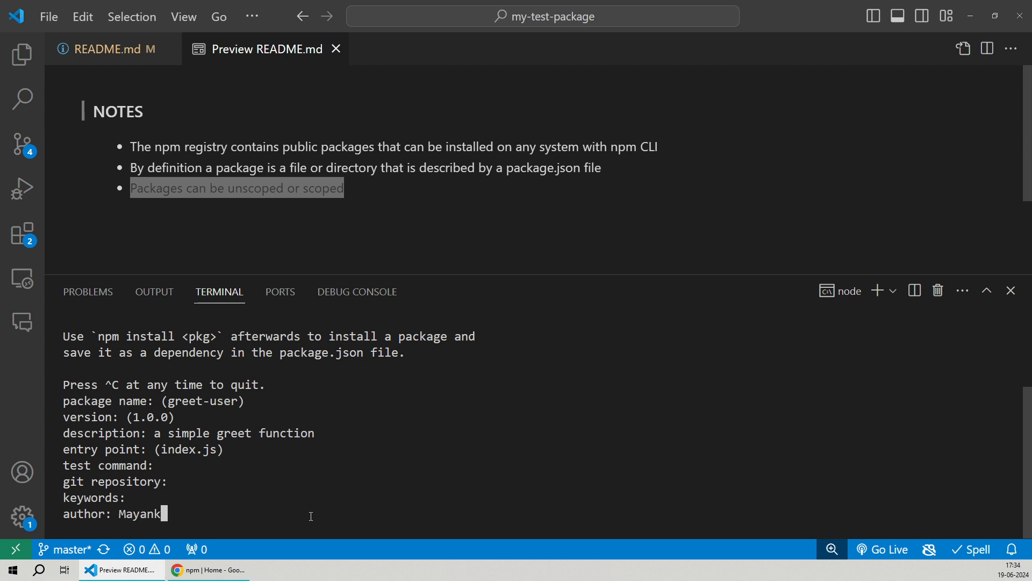
{"action": "key", "text": "Return"}
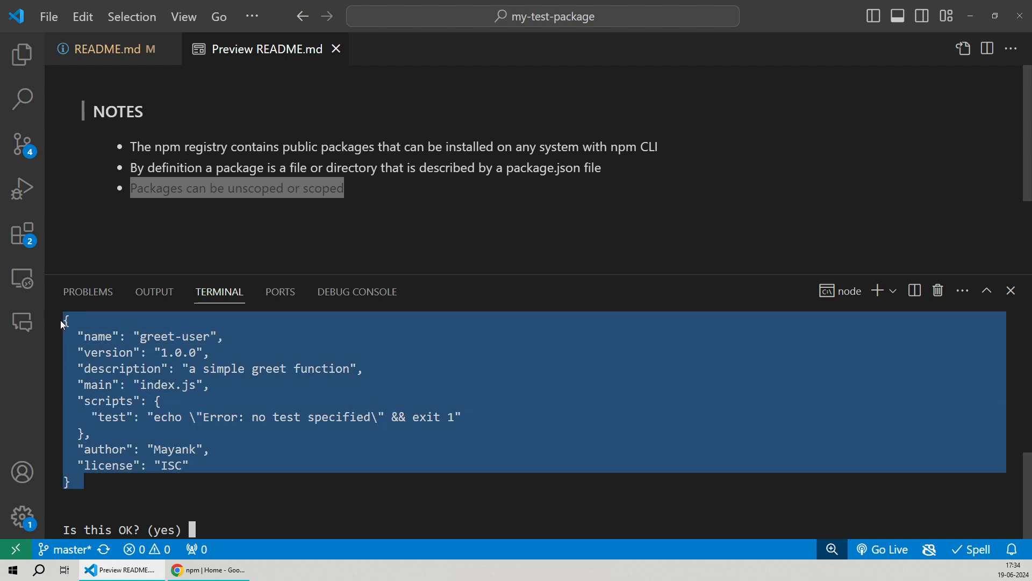
{"action": "left_click", "coordinate": [138, 490]}
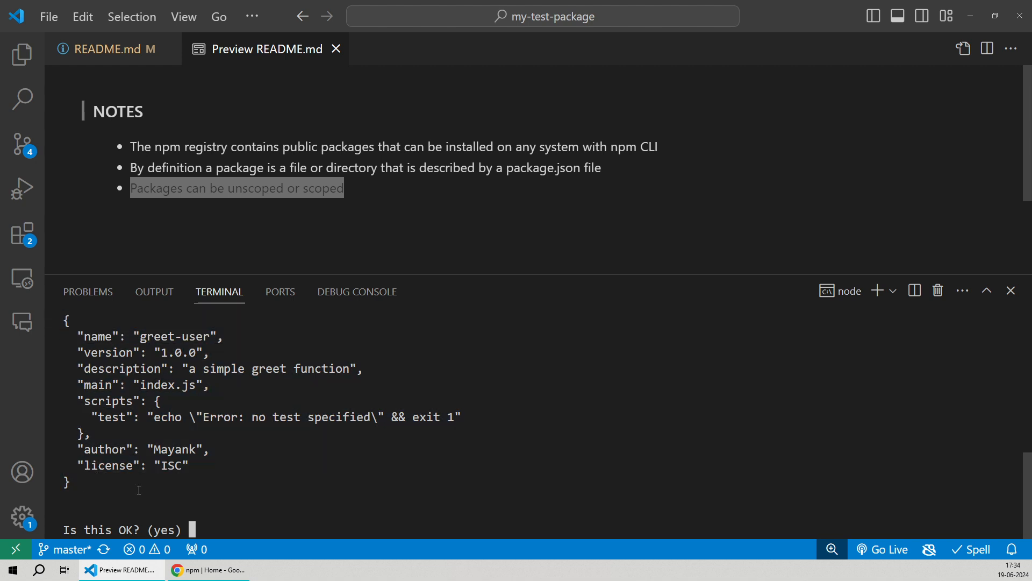
{"action": "type", "text": "yes"}
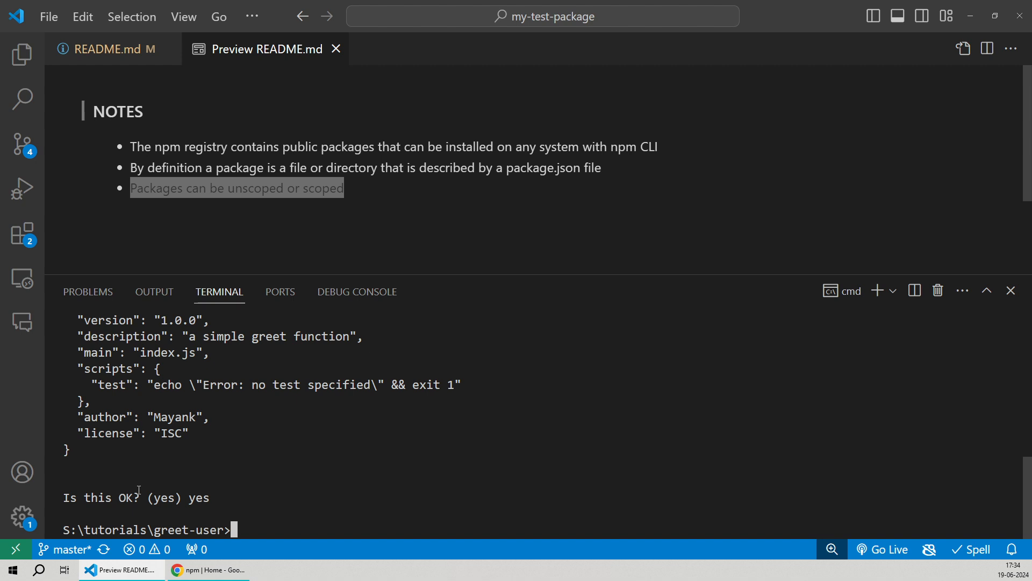
{"action": "type", "text": "code ."}
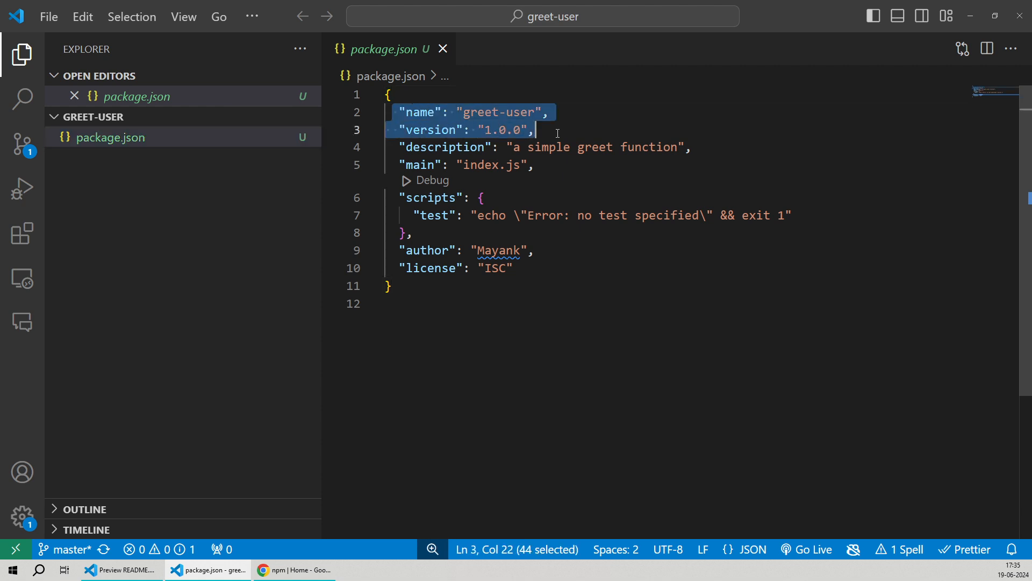
{"action": "double_click", "coordinate": [499, 112]}
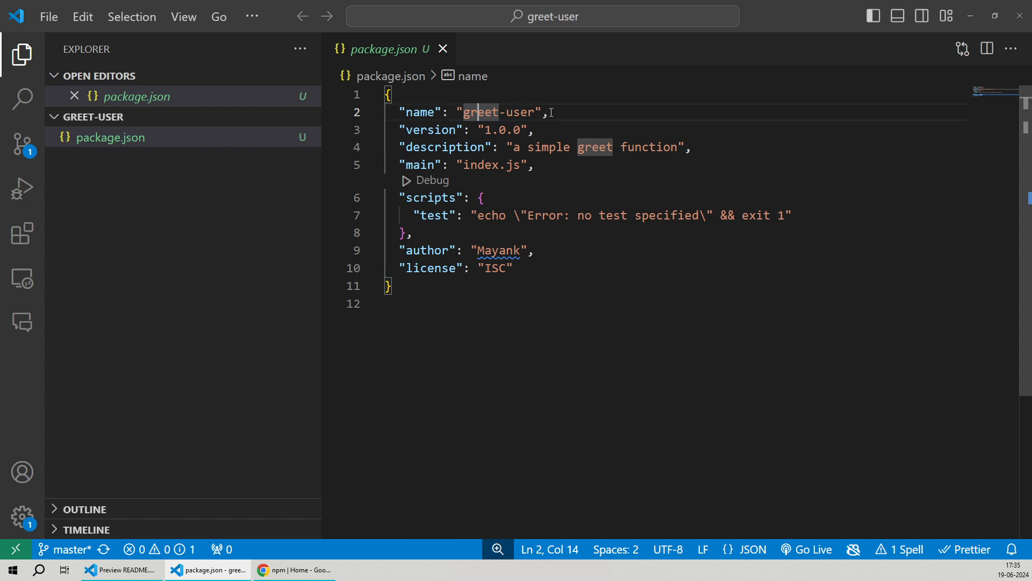
{"action": "double_click", "coordinate": [497, 111]}
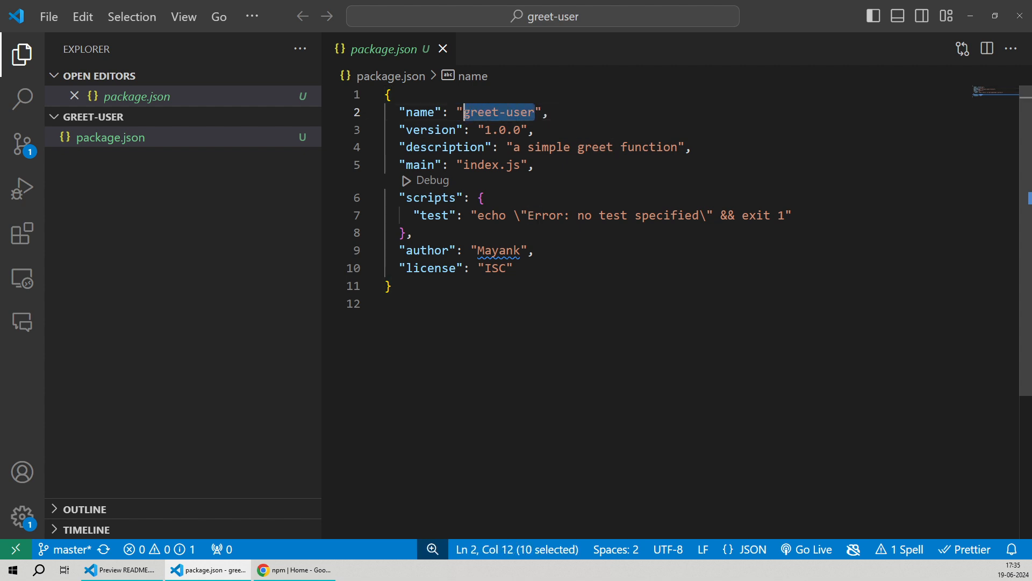
{"action": "mouse_move", "coordinate": [421, 111]}
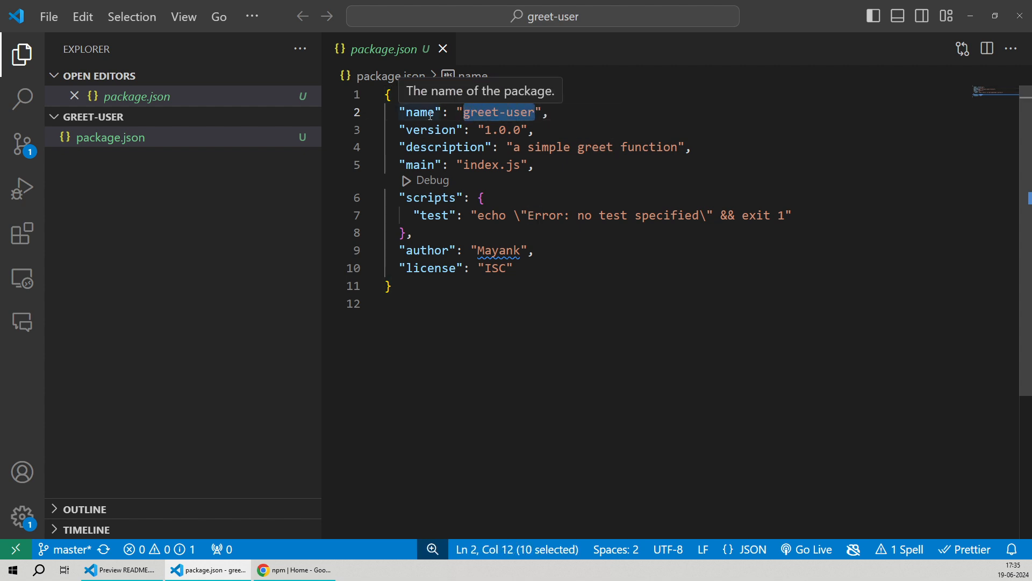
{"action": "left_click", "coordinate": [479, 130]}
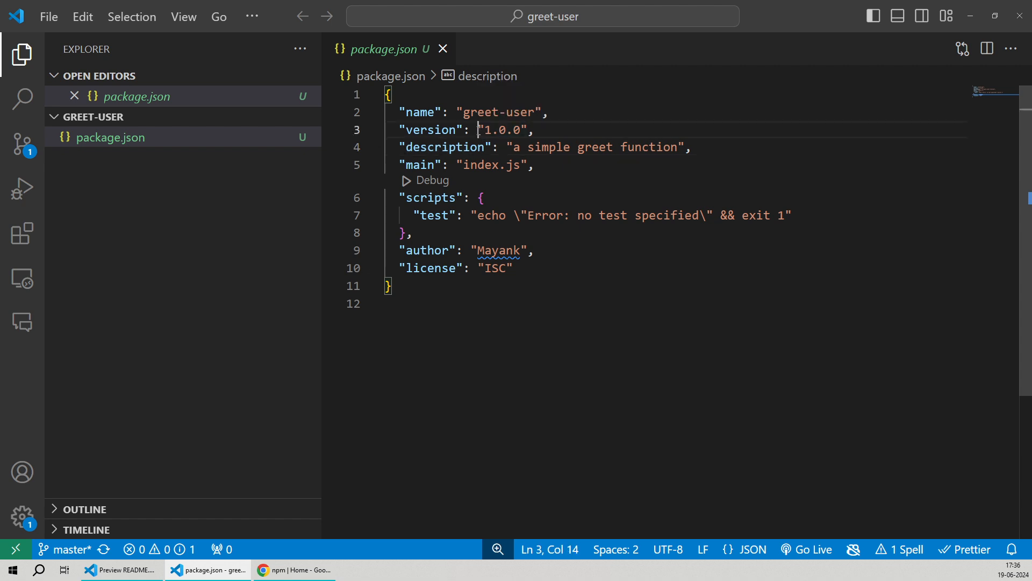
{"action": "double_click", "coordinate": [504, 131]}
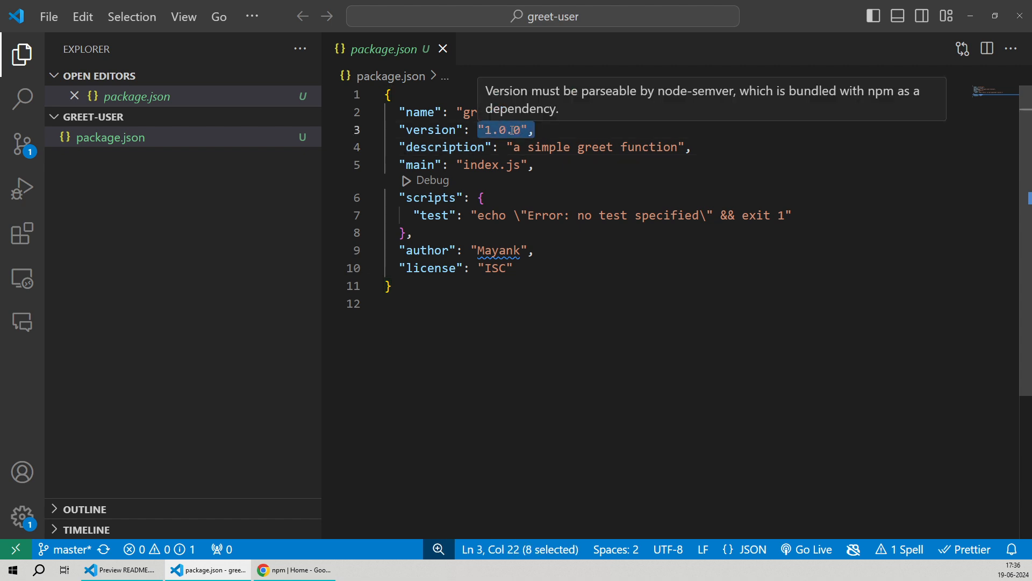
{"action": "left_click", "coordinate": [500, 130]}
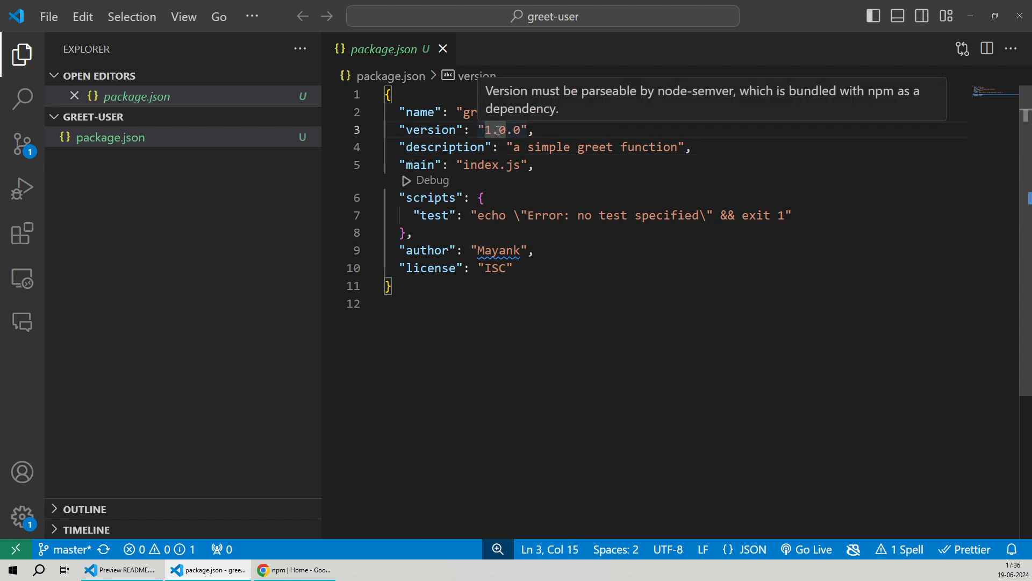
{"action": "left_click", "coordinate": [530, 130]}
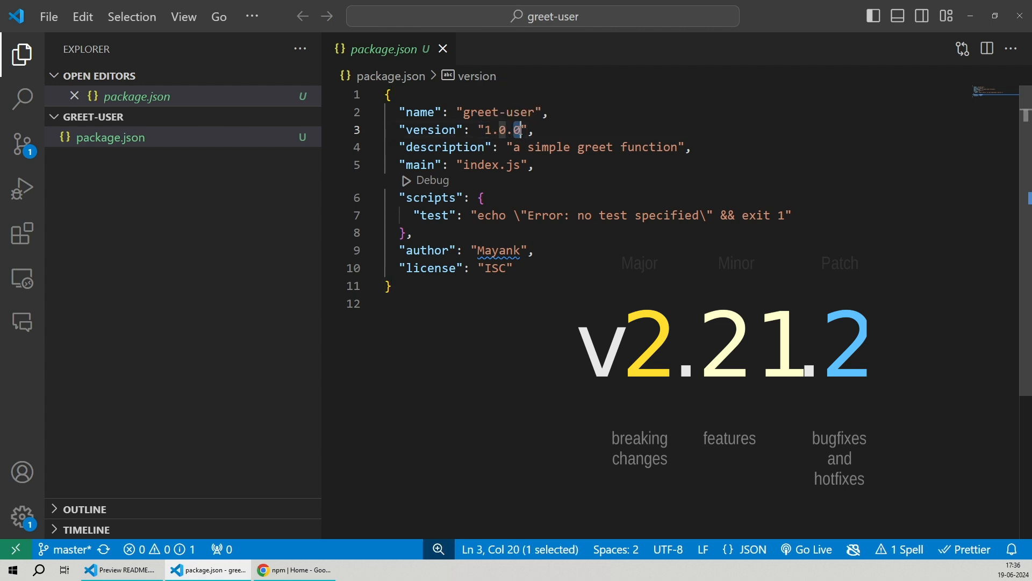
{"action": "left_click", "coordinate": [493, 164]}
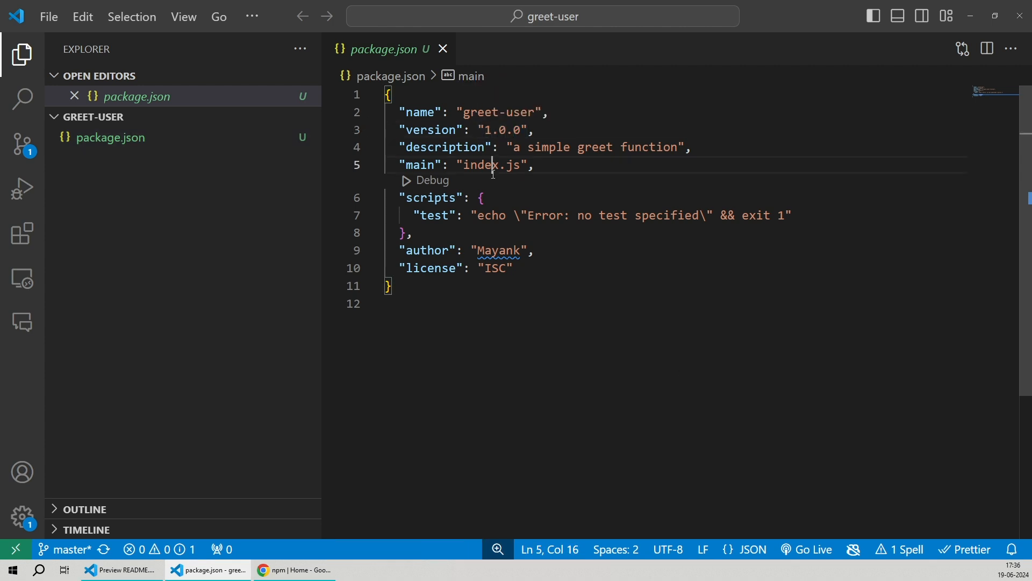
{"action": "mouse_move", "coordinate": [420, 165]}
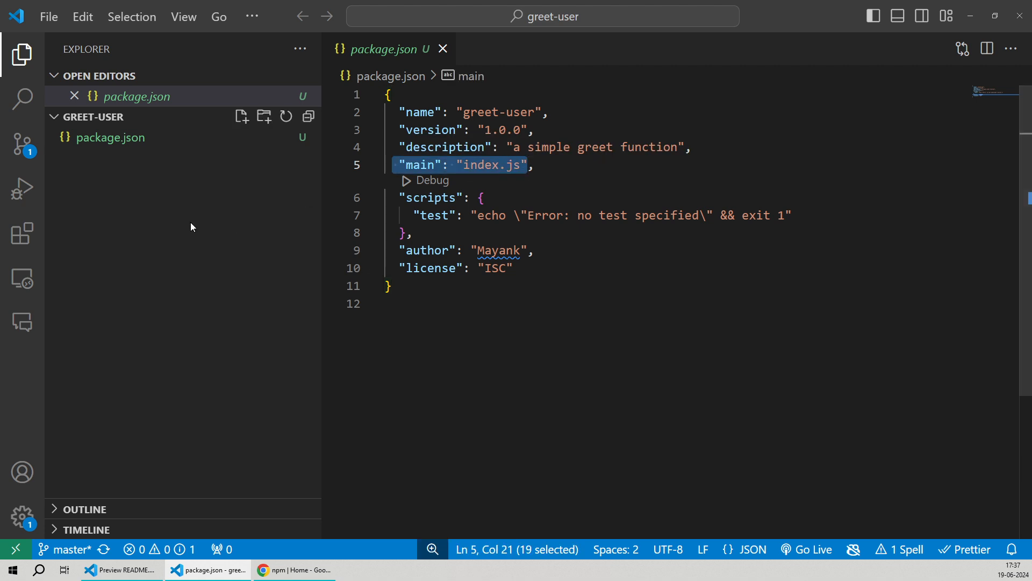
Step: Create index.js with function greet(name){ return `Hello, ${name}!`; }
{"action": "left_click", "coordinate": [241, 116]}
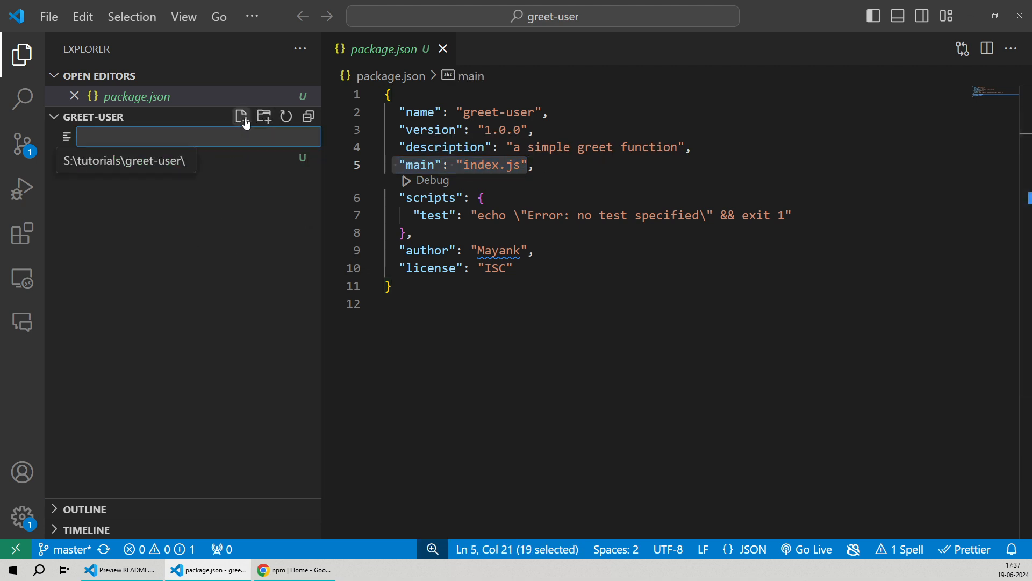
{"action": "type", "text": "index.js"}
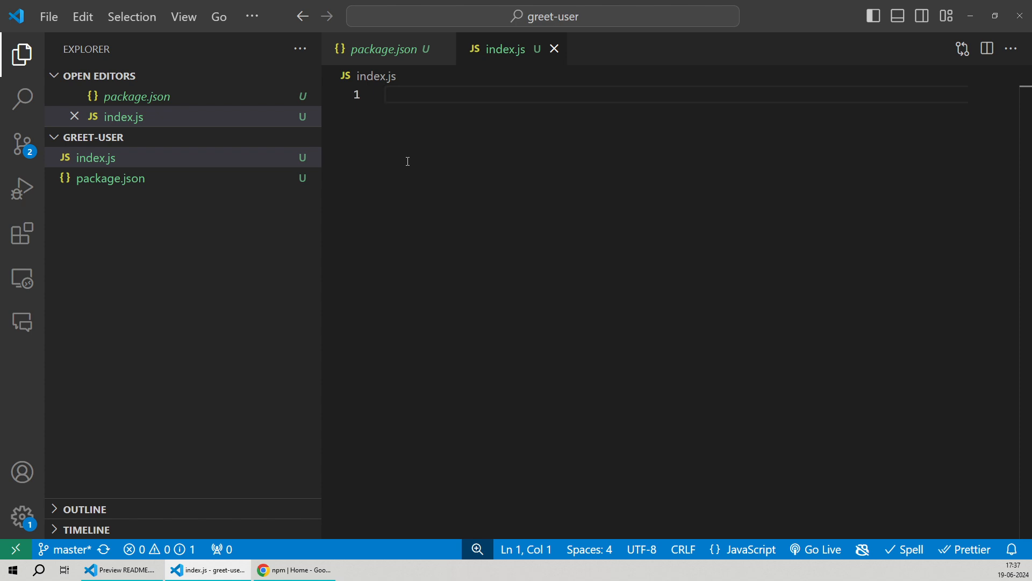
{"action": "left_click", "coordinate": [385, 95]}
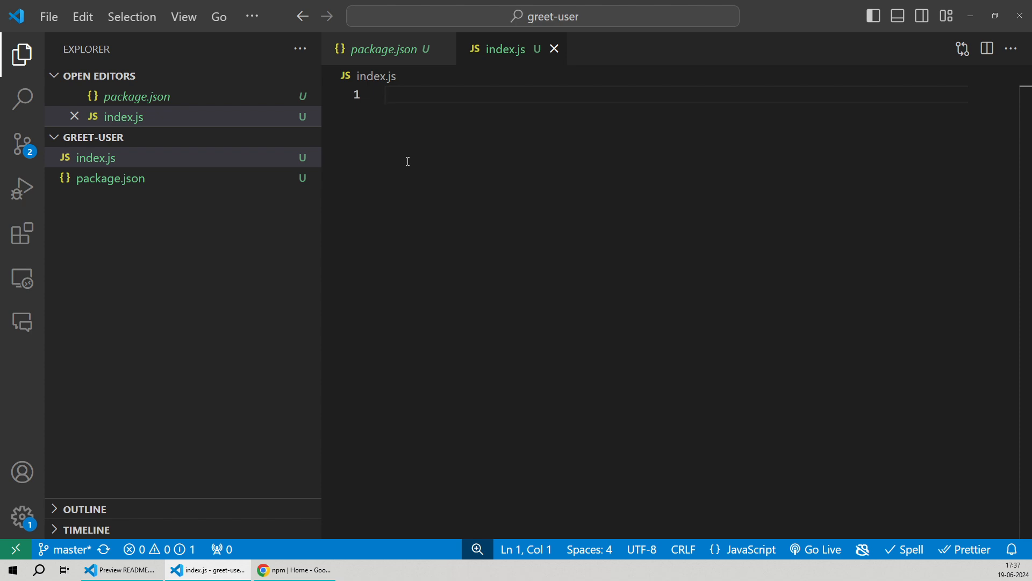
{"action": "left_click", "coordinate": [385, 95]}
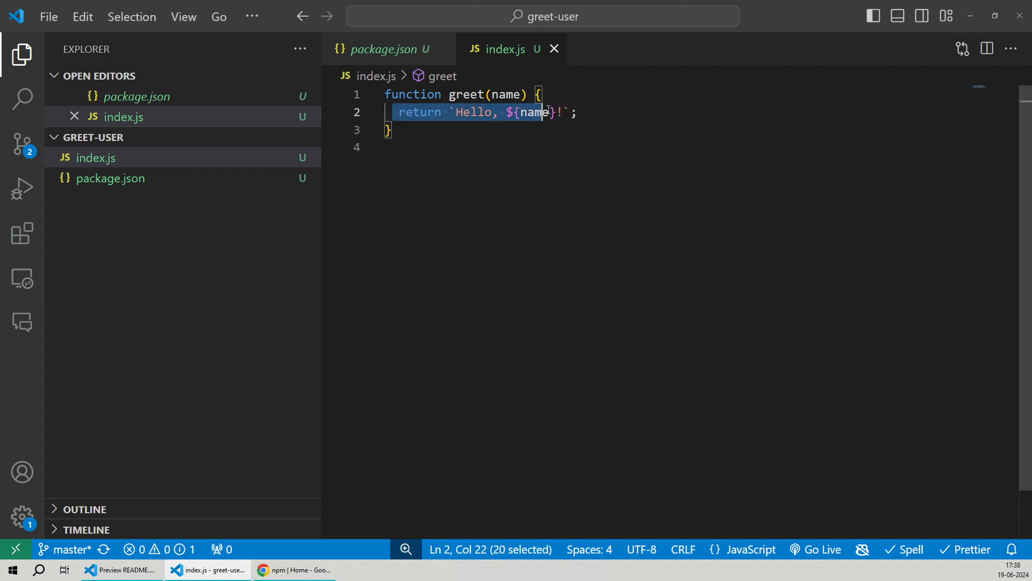
Step: Export the greet function with module.exports = greet;
{"action": "double_click", "coordinate": [533, 112]}
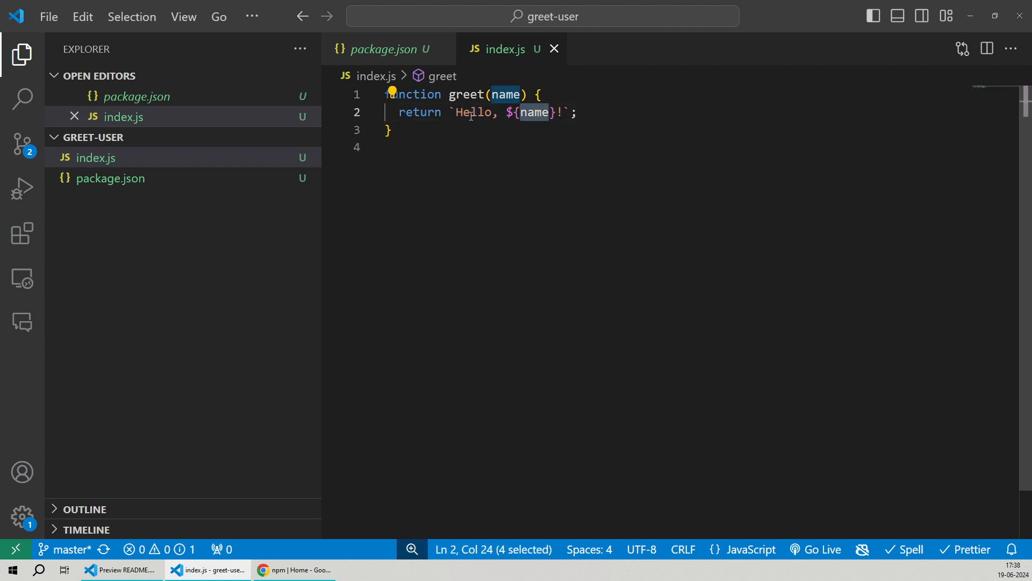
{"action": "double_click", "coordinate": [472, 112]}
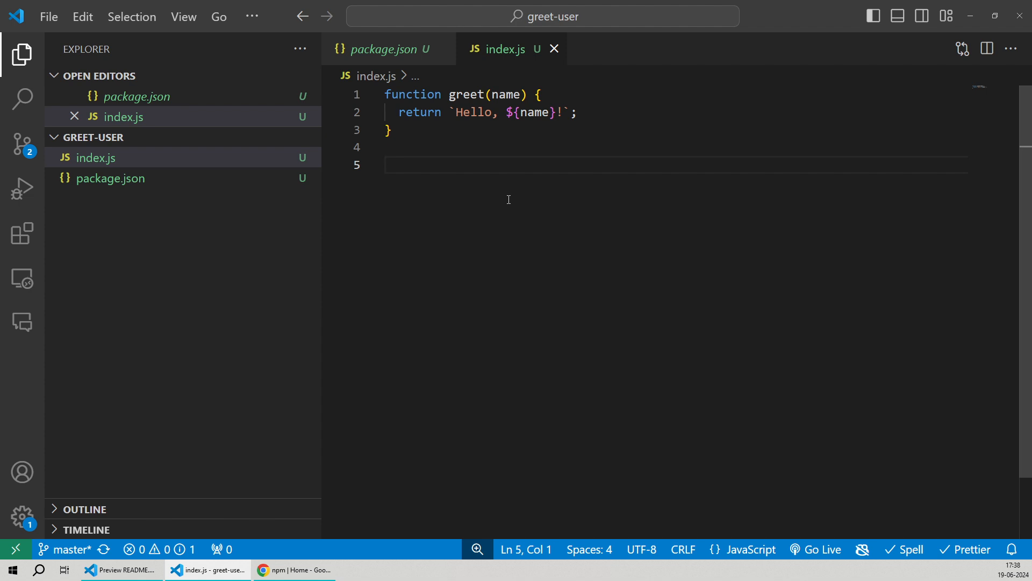
{"action": "type", "text": "module.exports = greet;"}
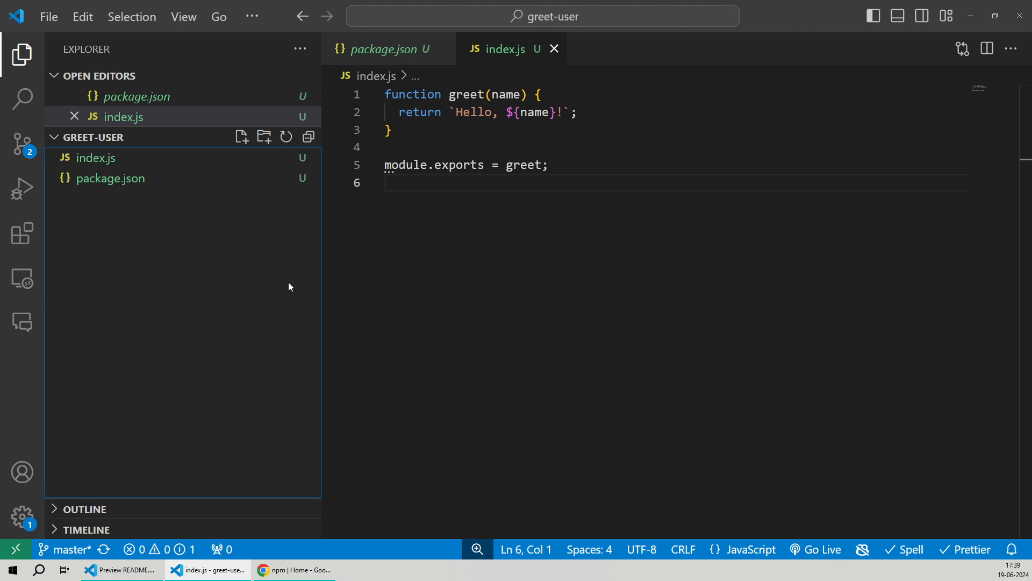
{"action": "mouse_move", "coordinate": [241, 137]}
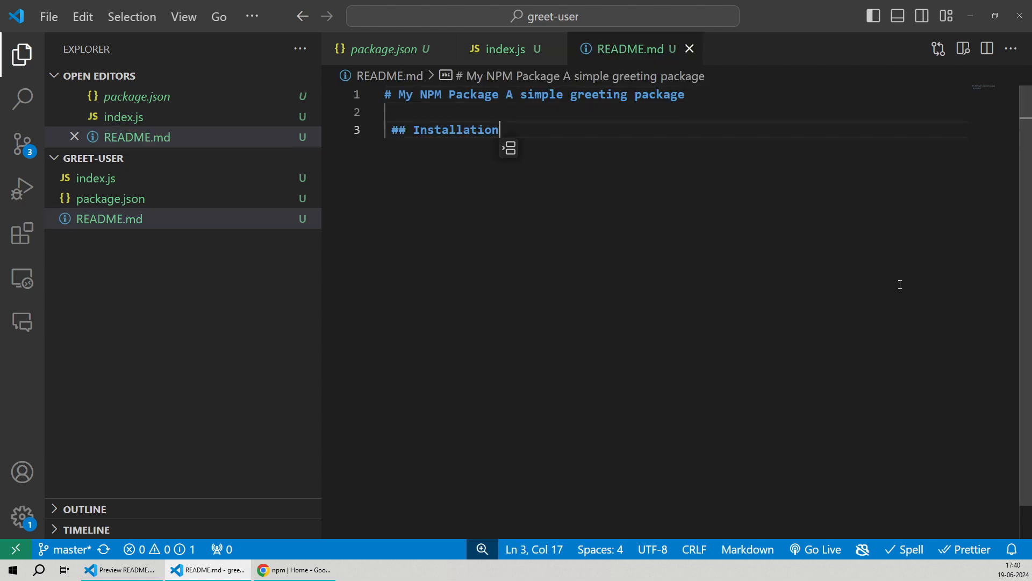
Step: Complete the README Installation code block with npm install greet-user and return to package.json
{"action": "key", "text": "Enter"}
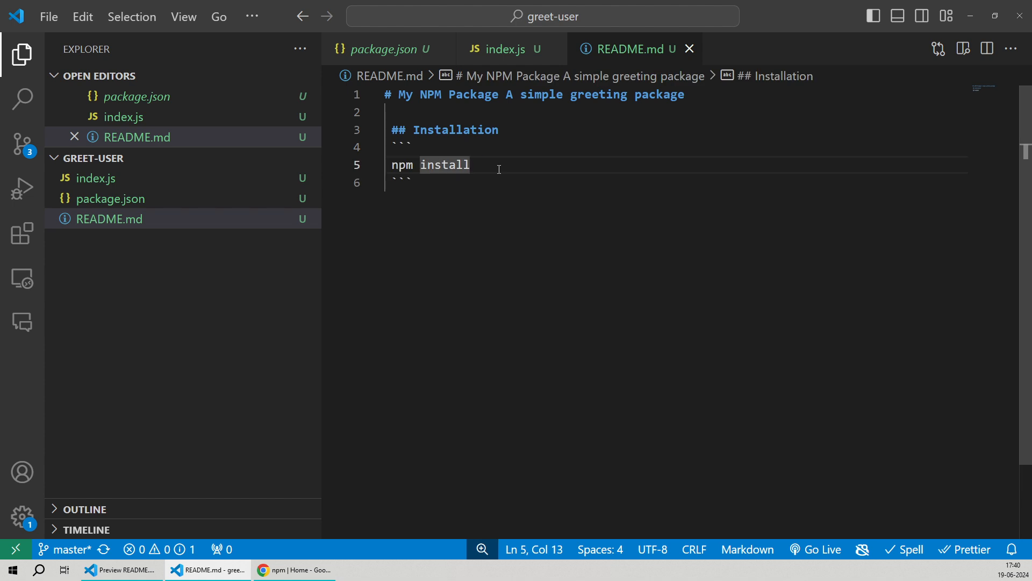
{"action": "left_click", "coordinate": [471, 165]}
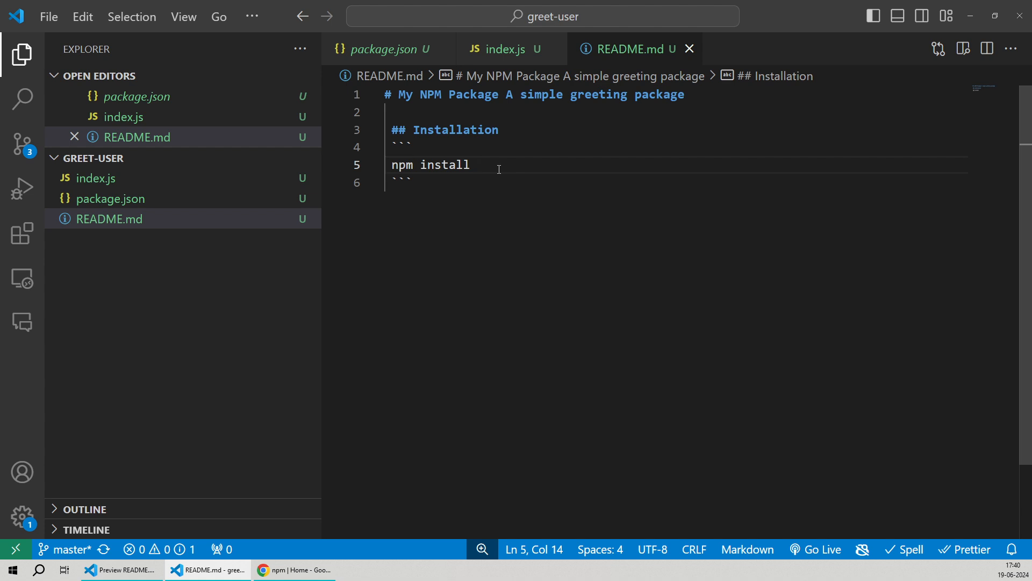
{"action": "type", "text": "greet-user"}
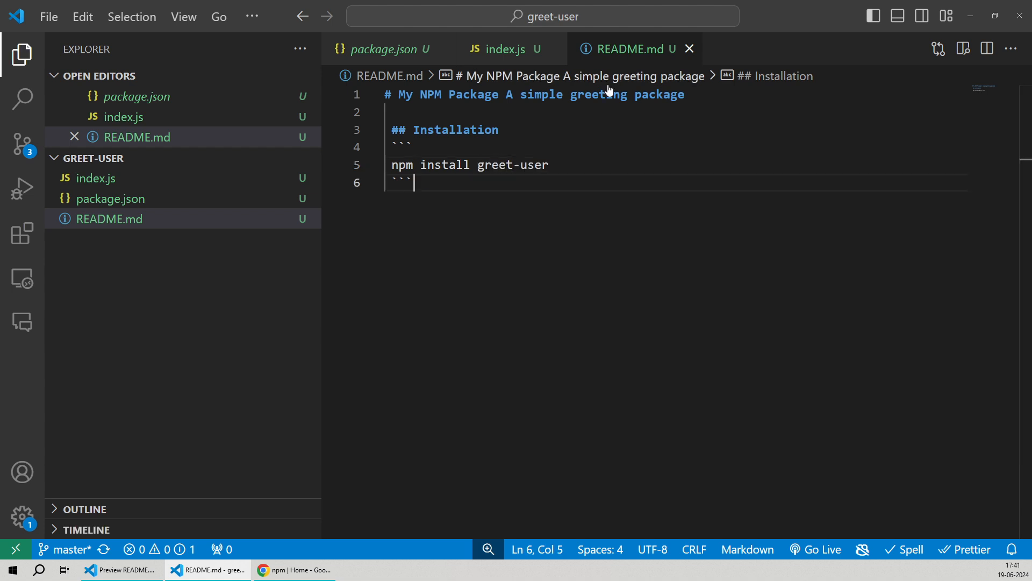
{"action": "left_click", "coordinate": [382, 49]}
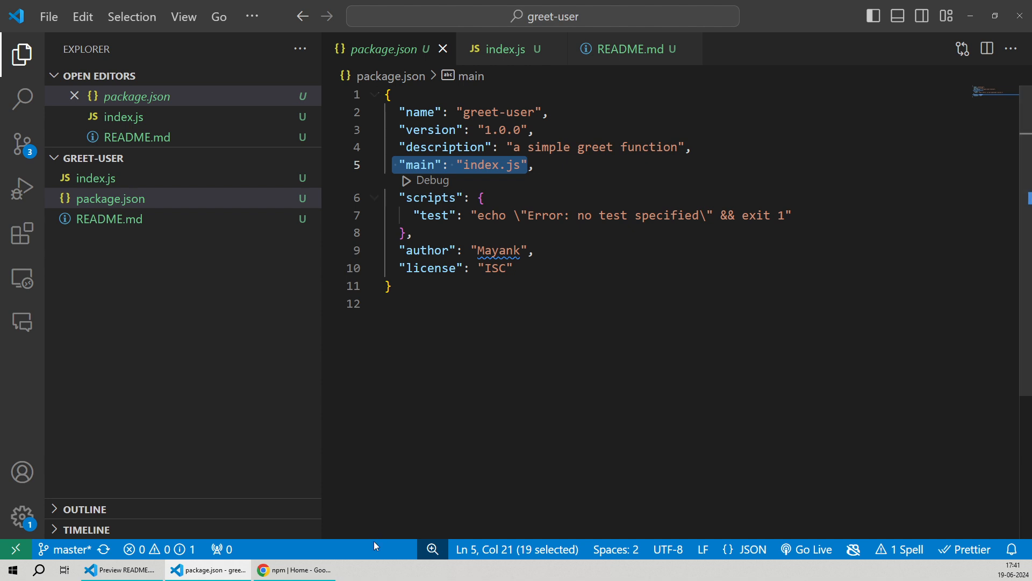
Step: Check the npm account options in the browser, then run npm login in the integrated terminal
{"action": "key", "text": "ctrl+`"}
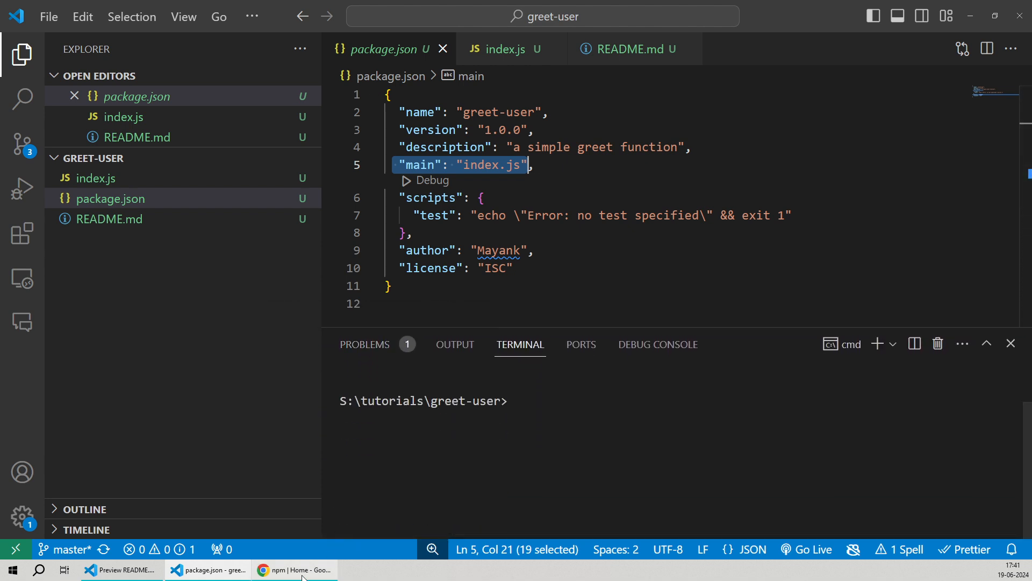
{"action": "left_click", "coordinate": [294, 570]}
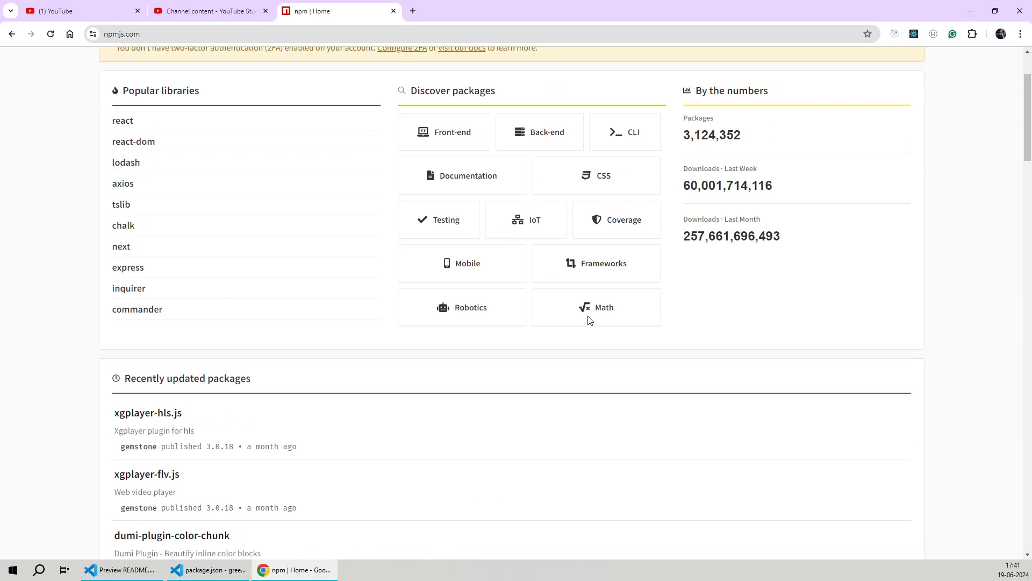
{"action": "left_click", "coordinate": [884, 107]}
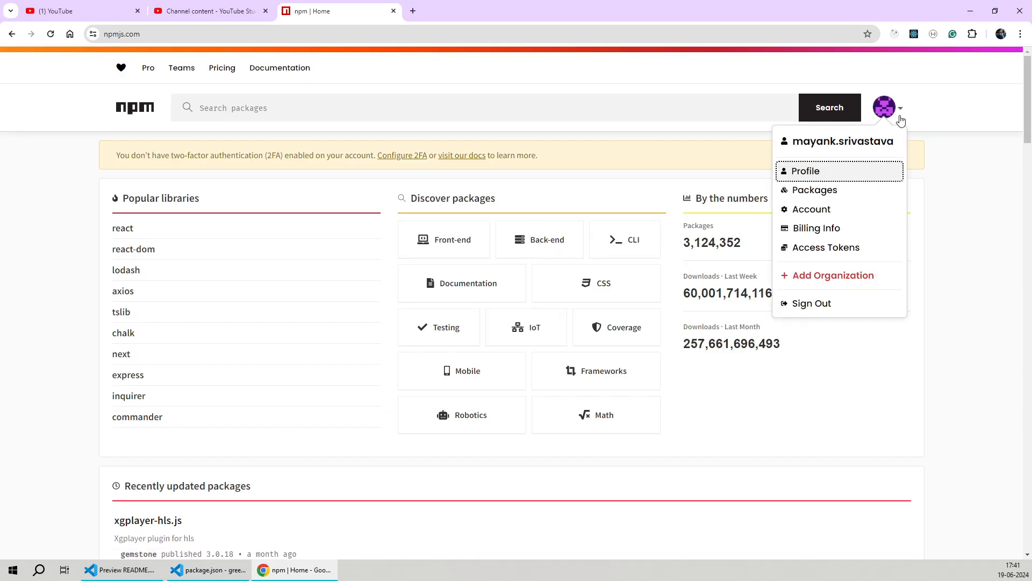
{"action": "left_click", "coordinate": [207, 570]}
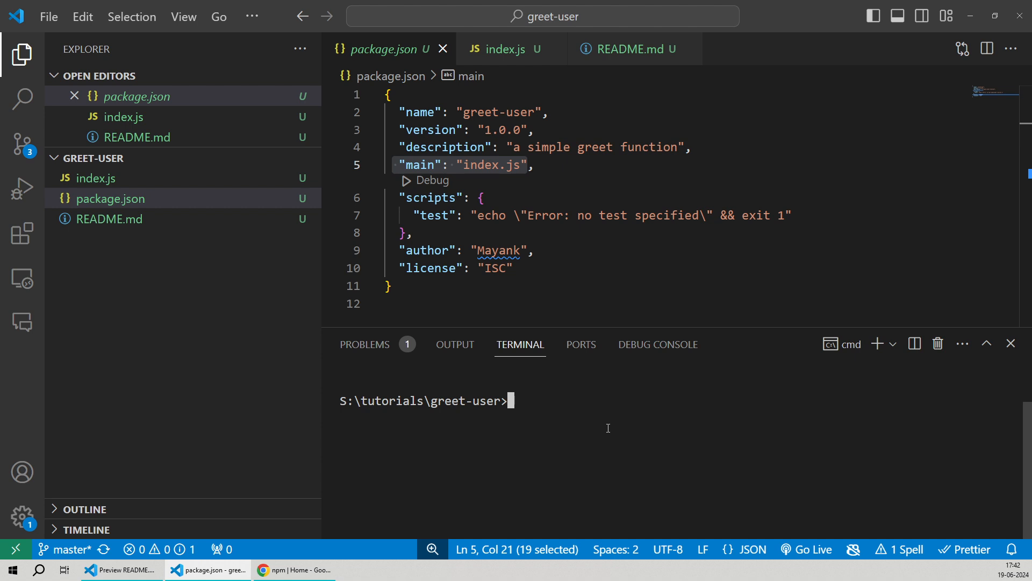
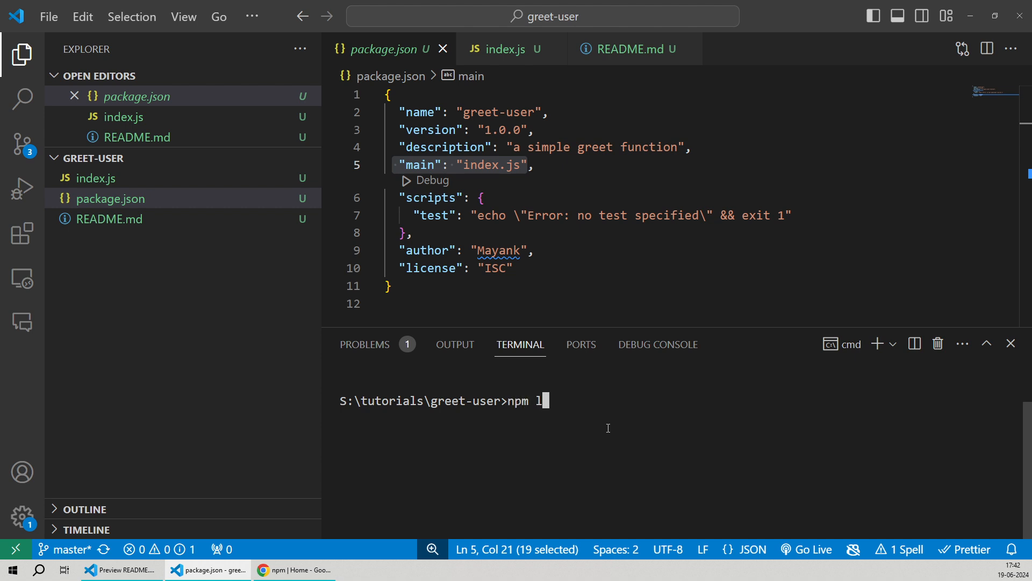
{"action": "key", "text": "Return"}
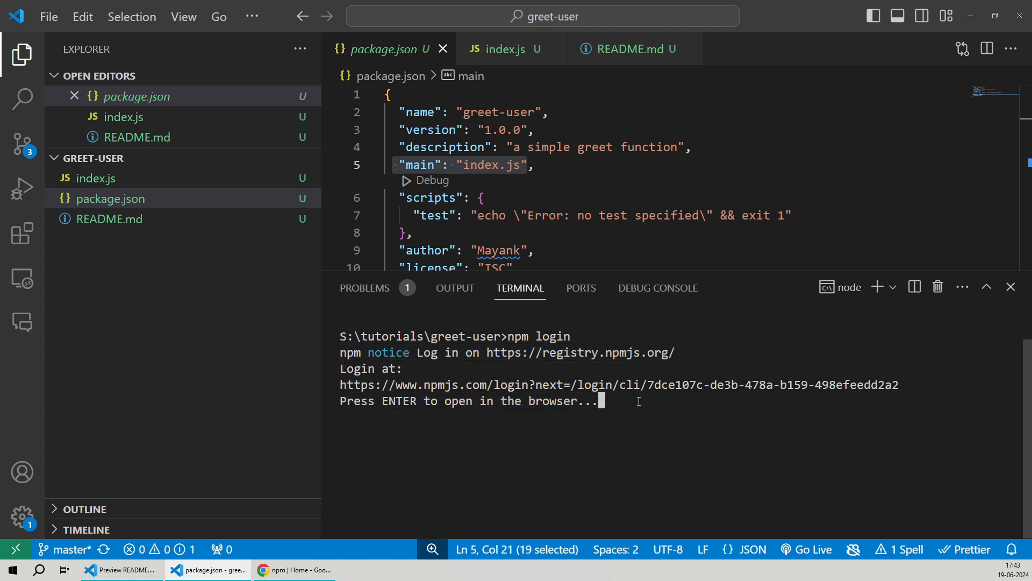
{"action": "key", "text": "Return"}
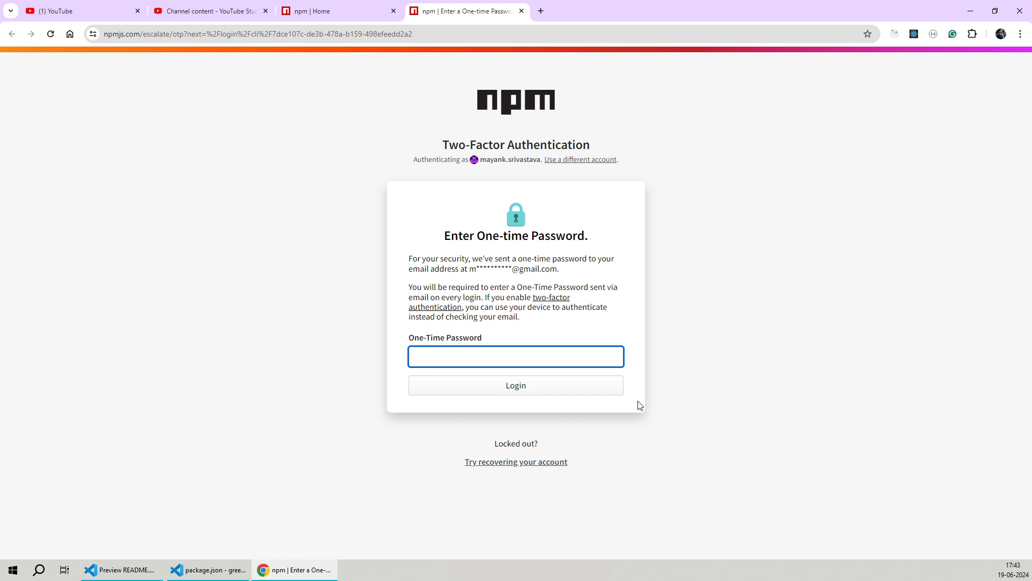
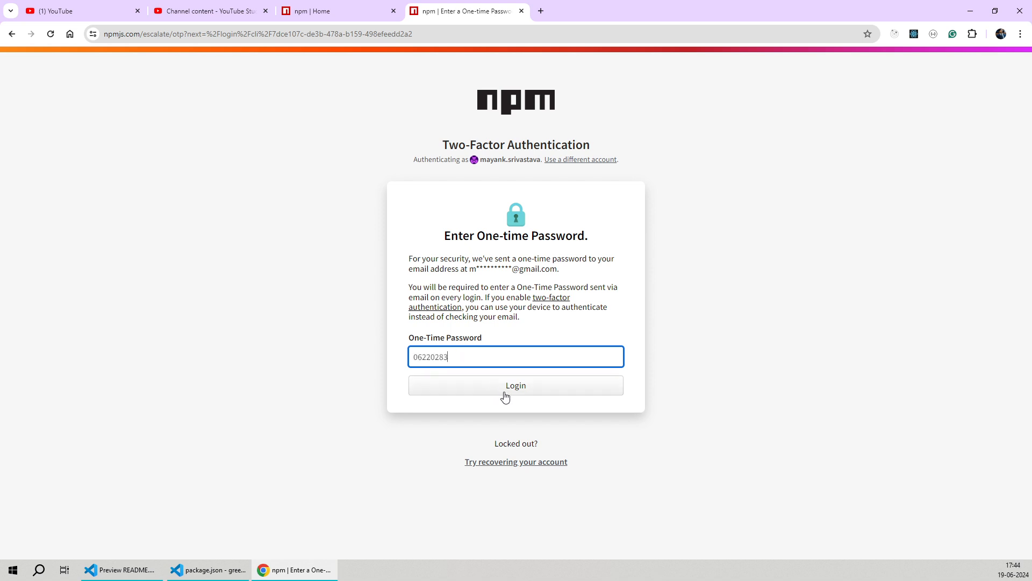
{"action": "left_click", "coordinate": [515, 385]}
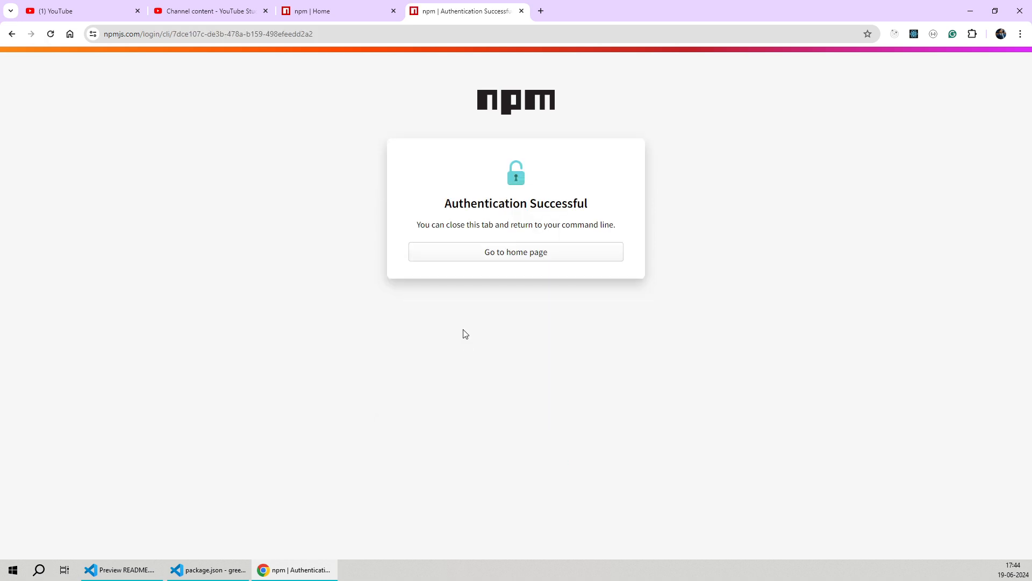
{"action": "double_click", "coordinate": [515, 203]}
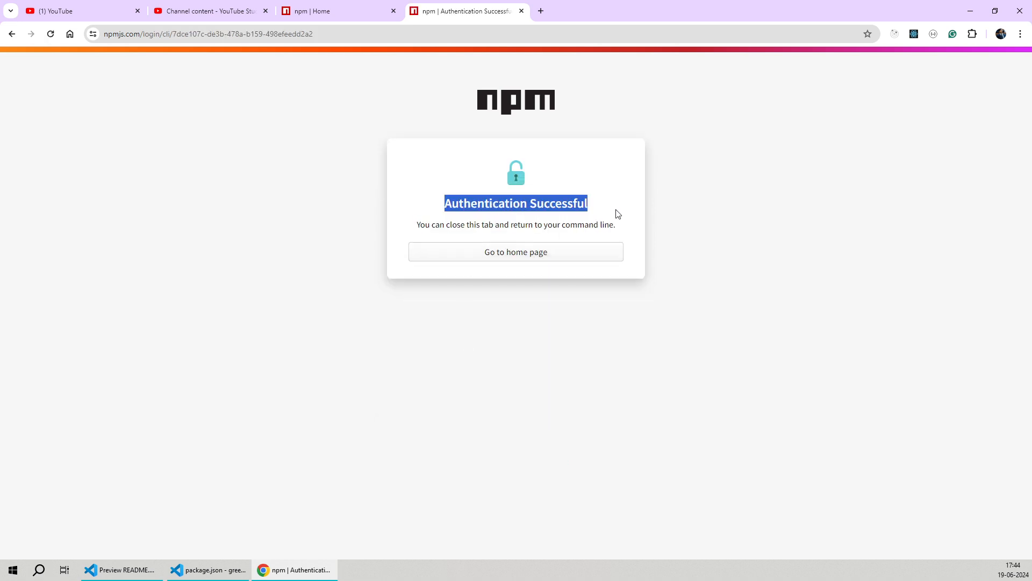
{"action": "mouse_move", "coordinate": [551, 225]}
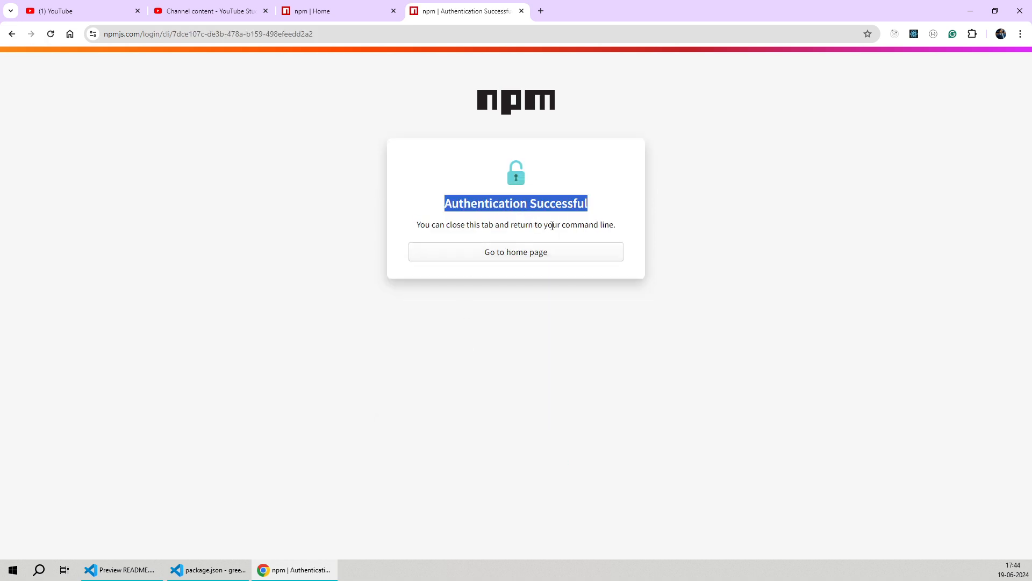
{"action": "left_click", "coordinate": [208, 570]}
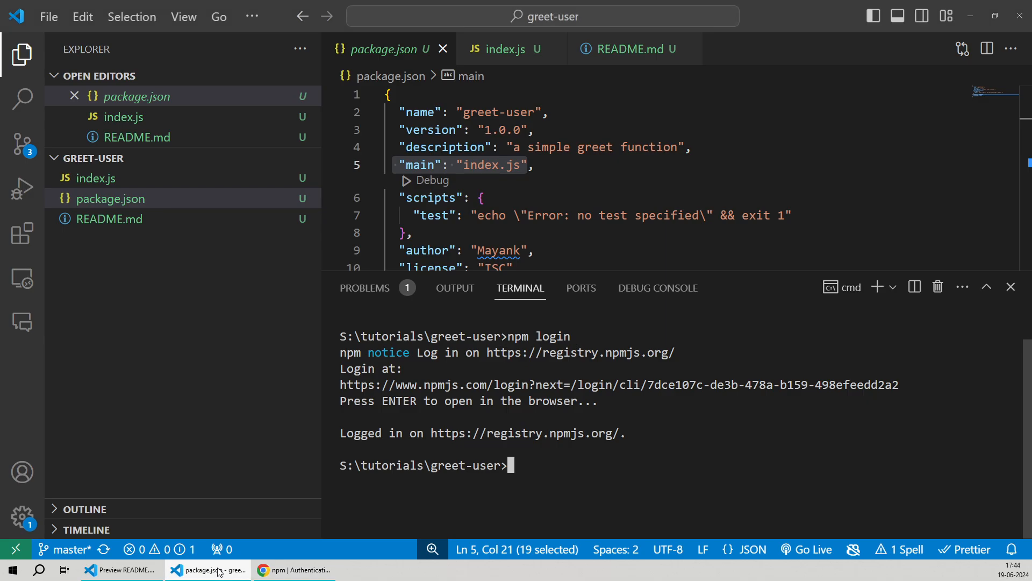
{"action": "mouse_move", "coordinate": [340, 442]}
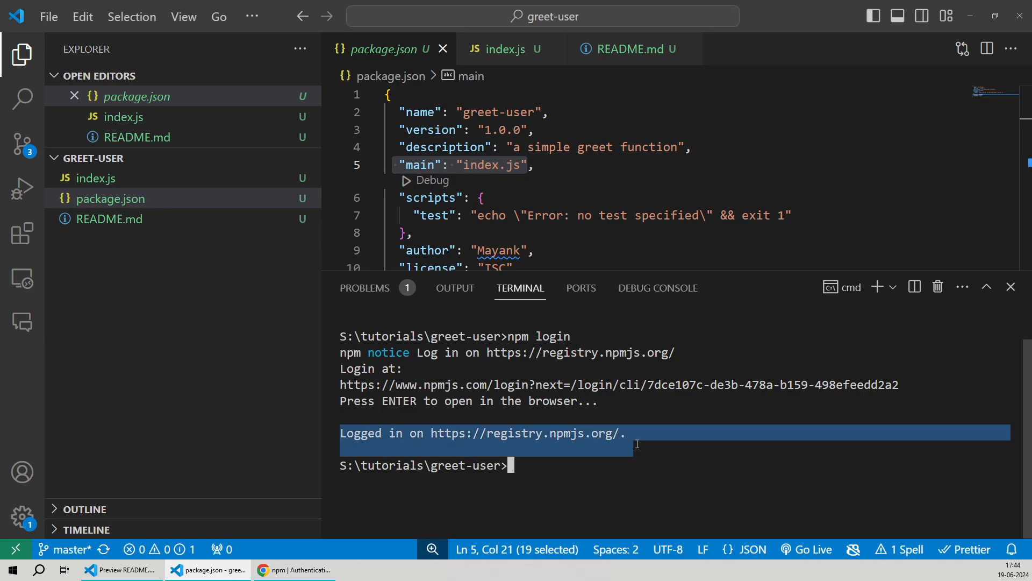
Step: Run npm publish and note the 403 error naming the conflicting package greetuser
{"action": "left_click", "coordinate": [578, 464]}
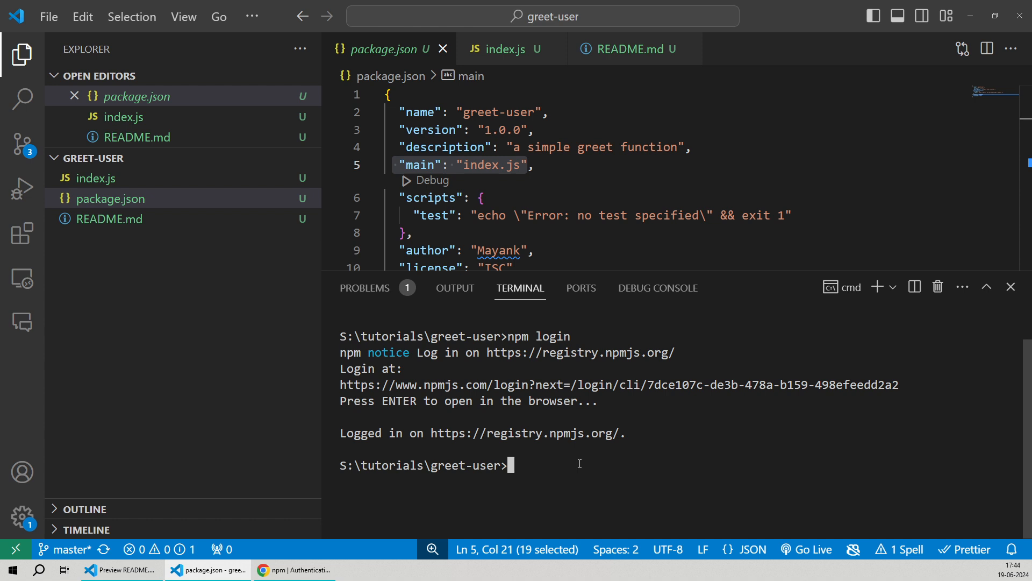
{"action": "type", "text": "npm"}
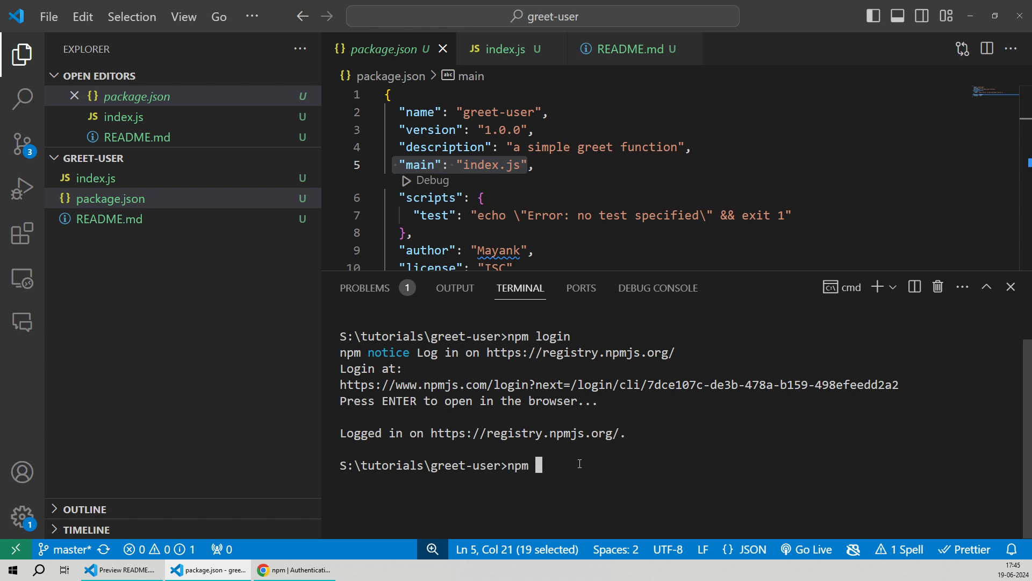
{"action": "type", "text": "publi"}
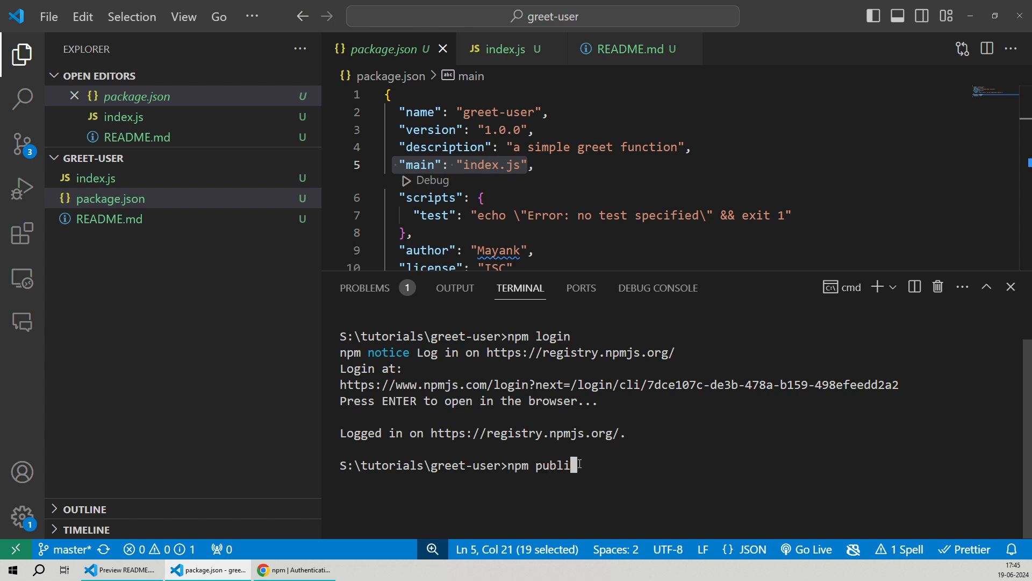
{"action": "key", "text": "Return"}
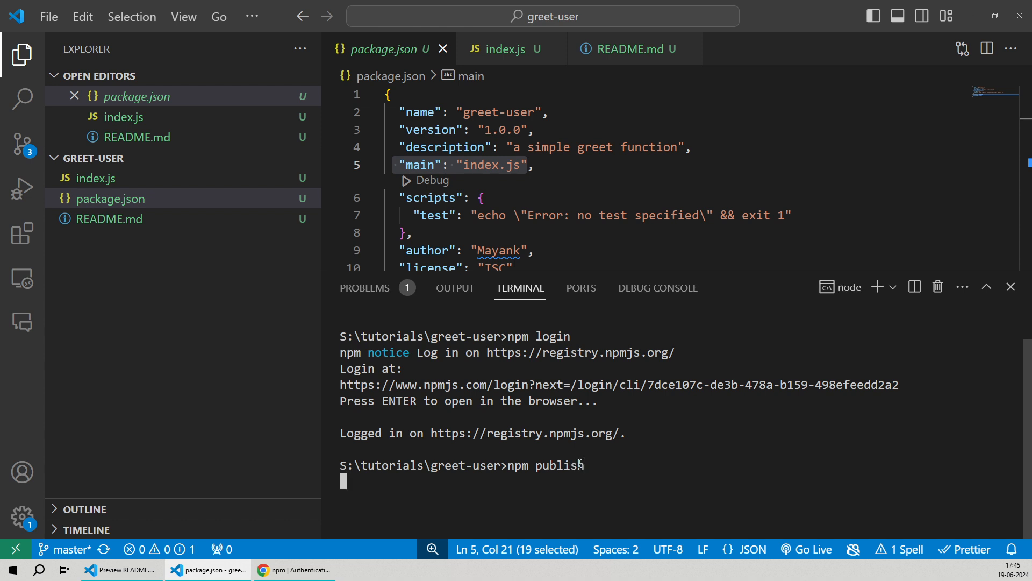
{"action": "key", "text": "Return"}
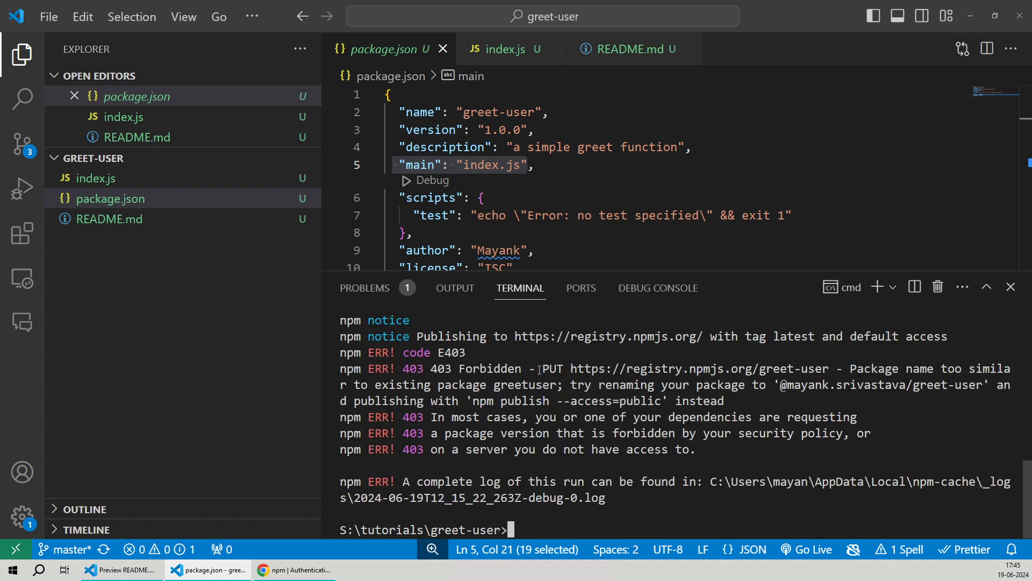
{"action": "double_click", "coordinate": [471, 368]}
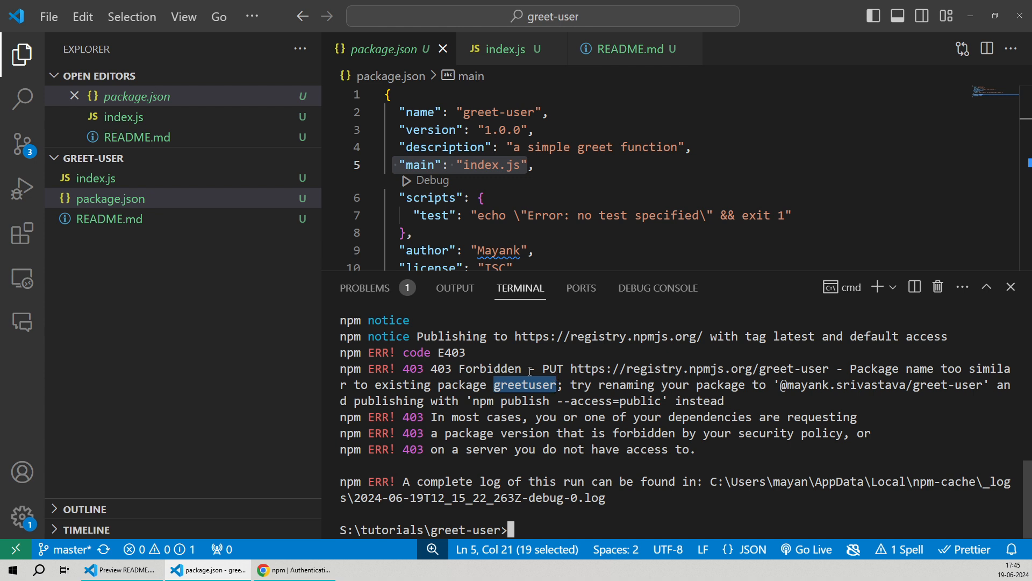
Step: Rename the package to simple-greet-user in package.json and publish 1.0.0
{"action": "type", "text": "simple-"}
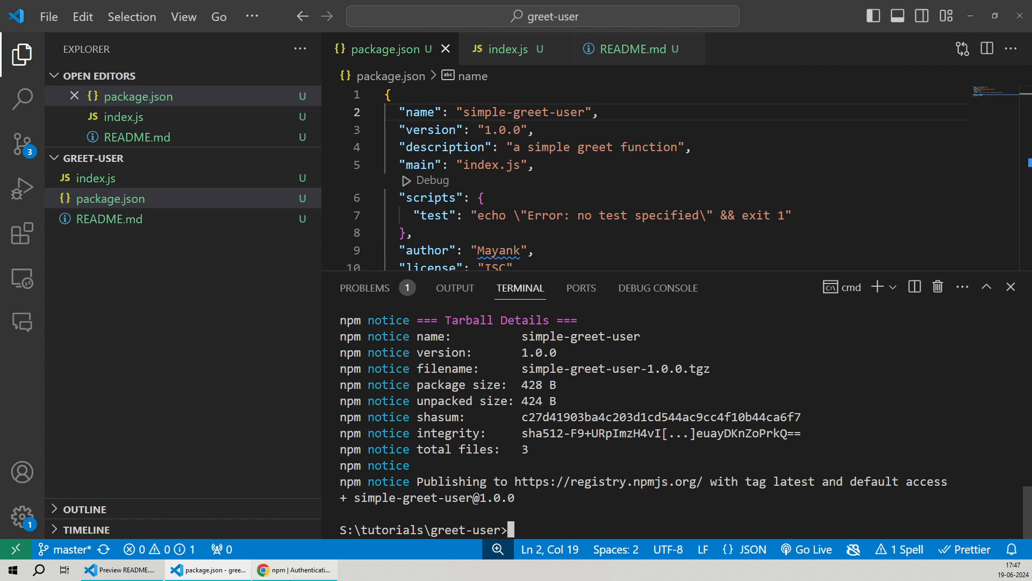
Step: Open npmjs.com/package/simple-greet-user showing version 1.0.0
{"action": "double_click", "coordinate": [524, 112]}
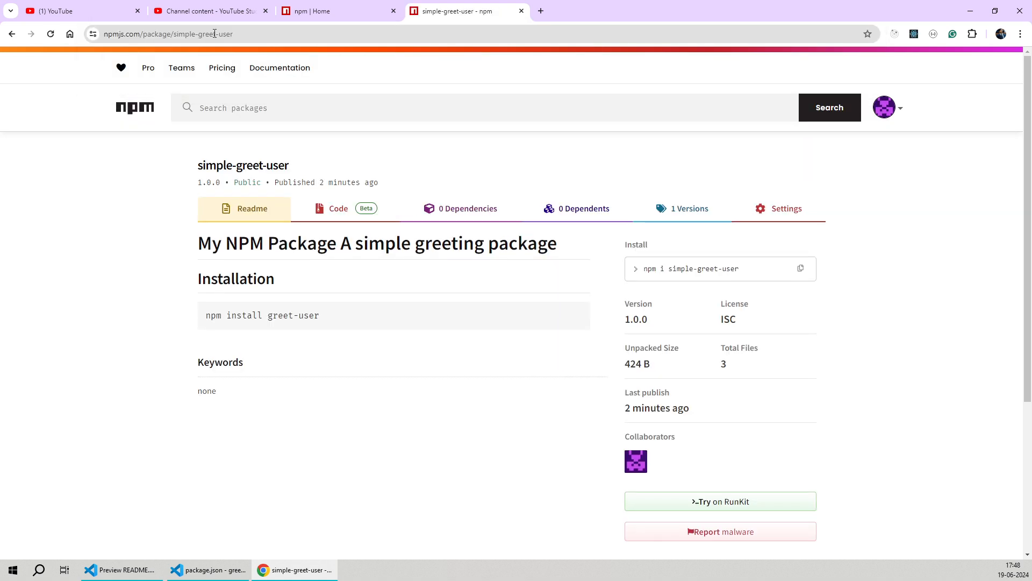
{"action": "mouse_move", "coordinate": [168, 164]}
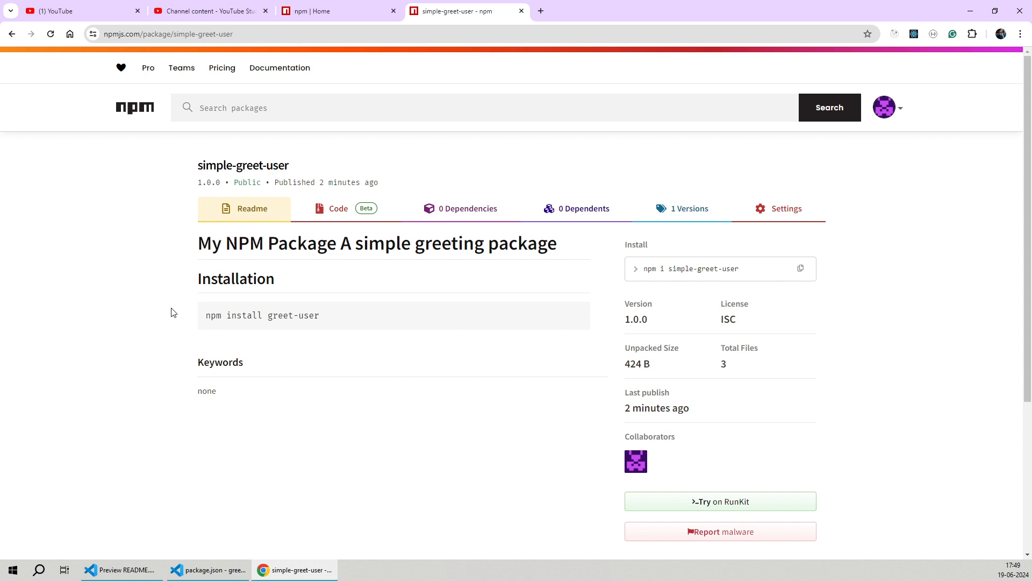
Step: Create an empty .npmignore file in the greet-user folder and return to the browser
{"action": "left_click", "coordinate": [208, 569]}
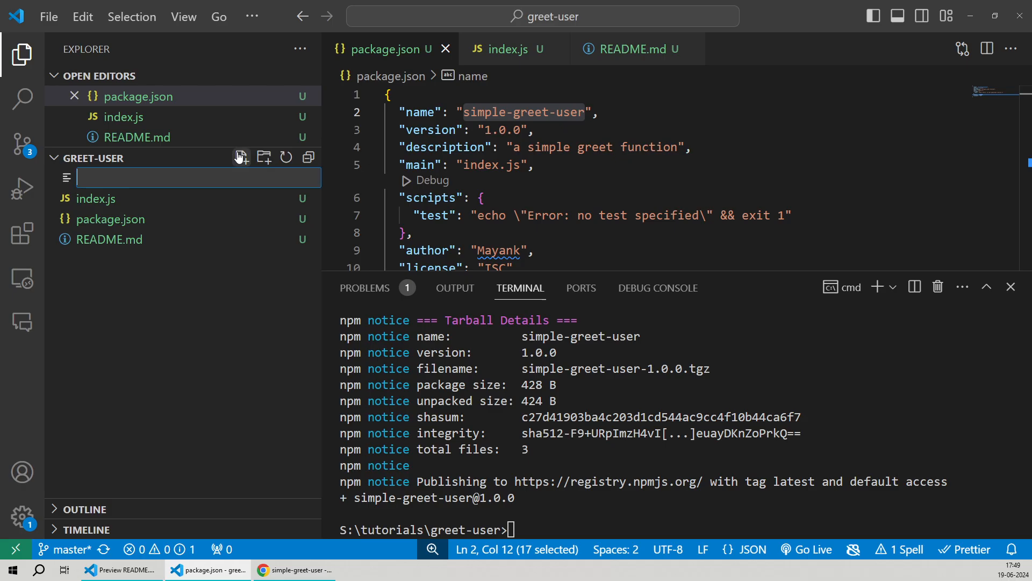
{"action": "type", "text": "."}
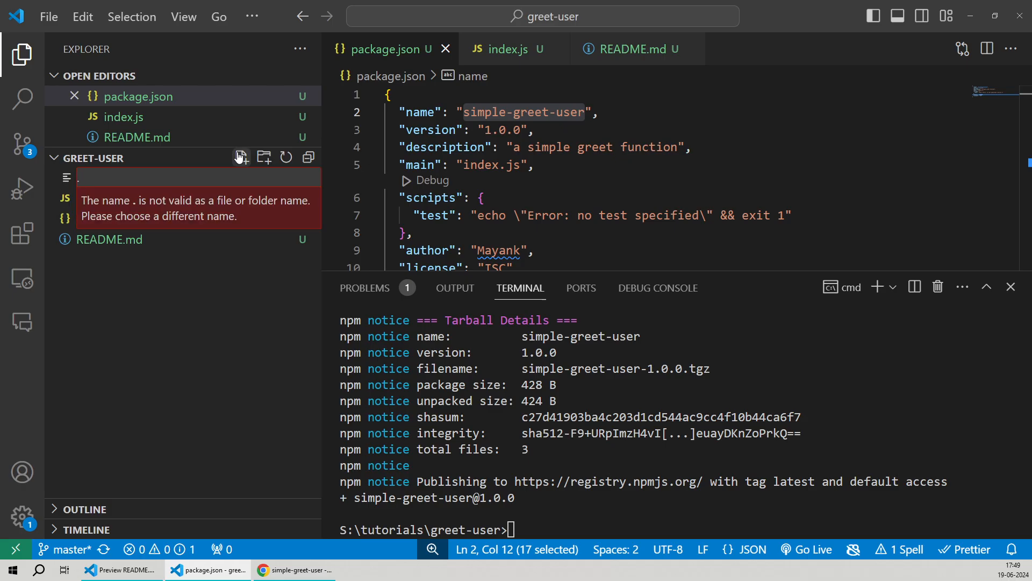
{"action": "type", "text": "npmignore"}
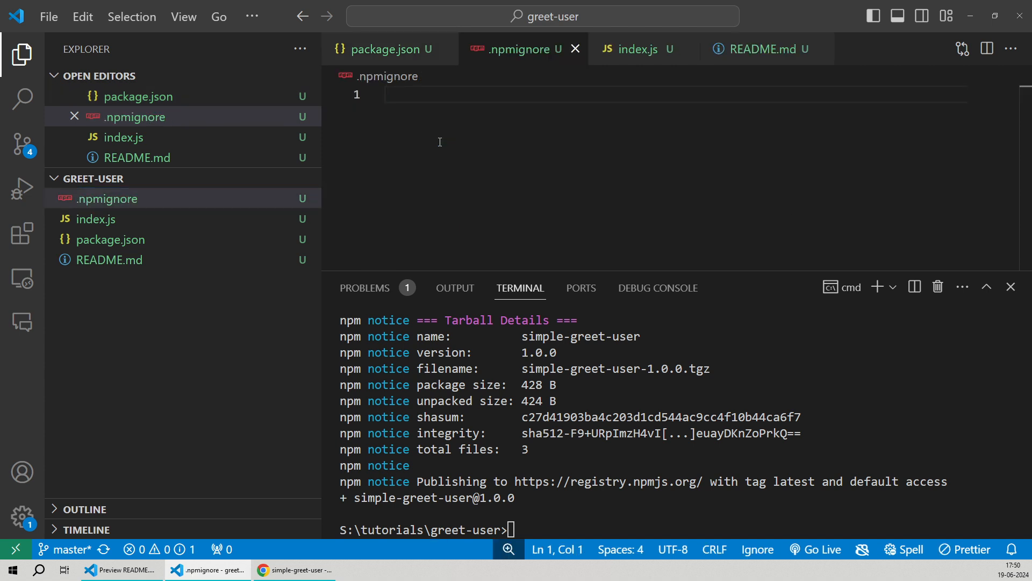
{"action": "left_click", "coordinate": [294, 569]}
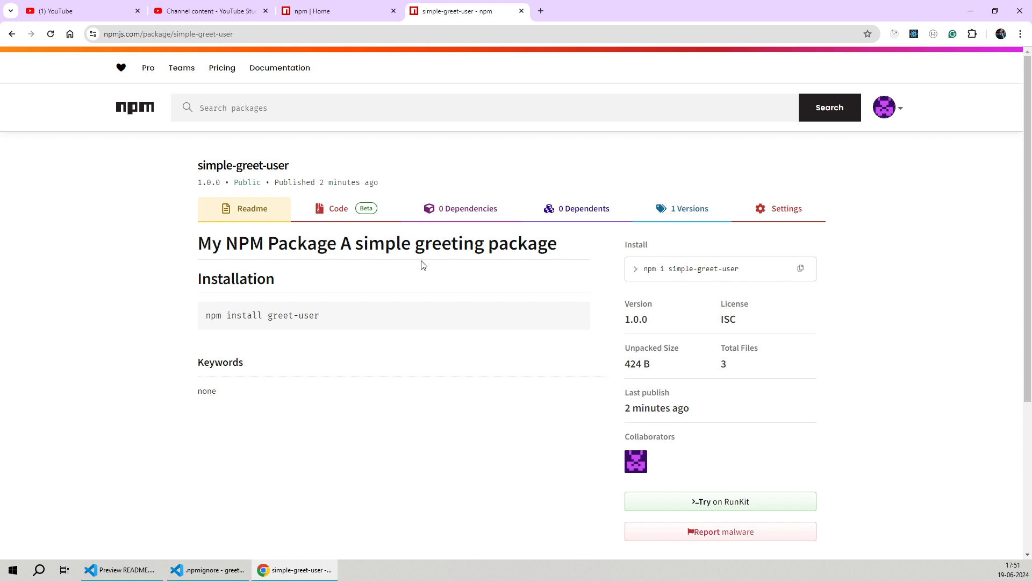
{"action": "mouse_move", "coordinate": [241, 504]}
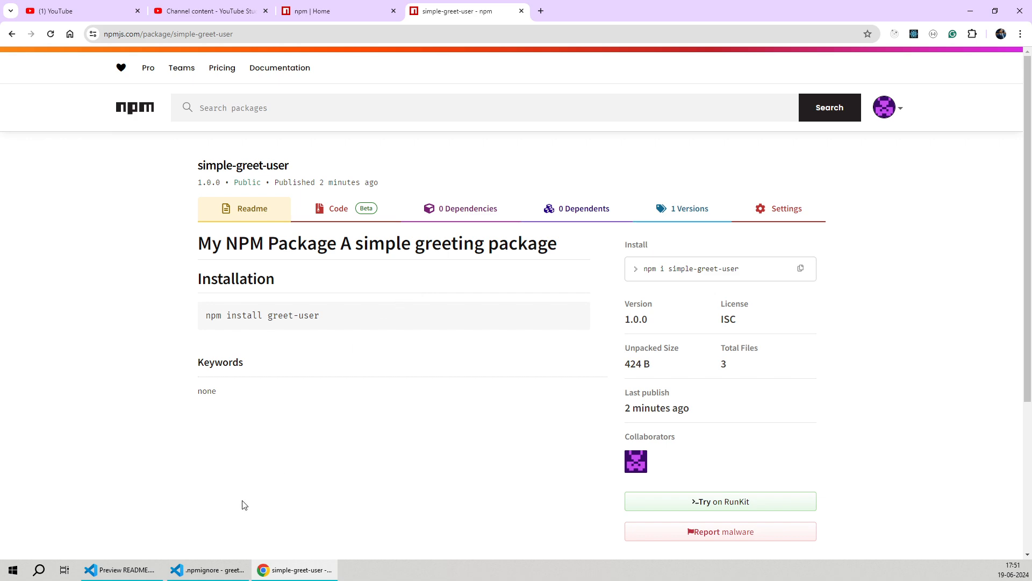
Step: Run npm install simple-greet-user in the my-test-package project terminal
{"action": "left_click", "coordinate": [206, 570]}
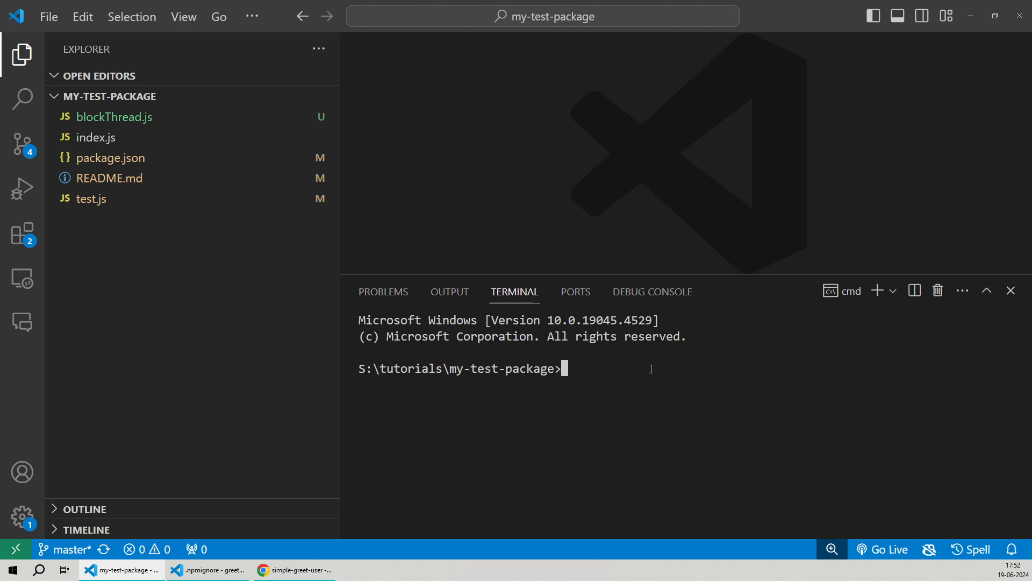
{"action": "type", "text": "npm"}
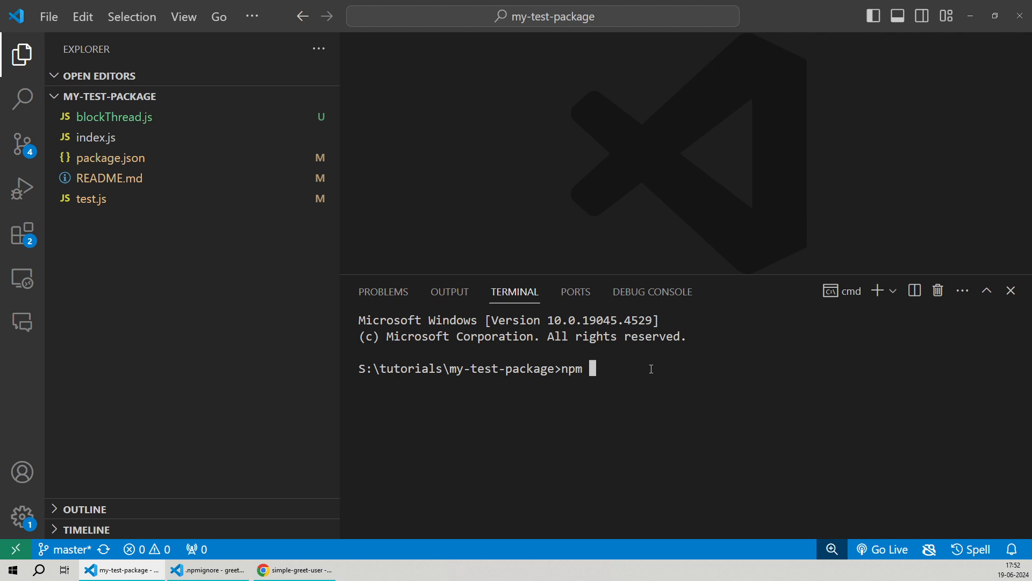
{"action": "type", "text": "install"}
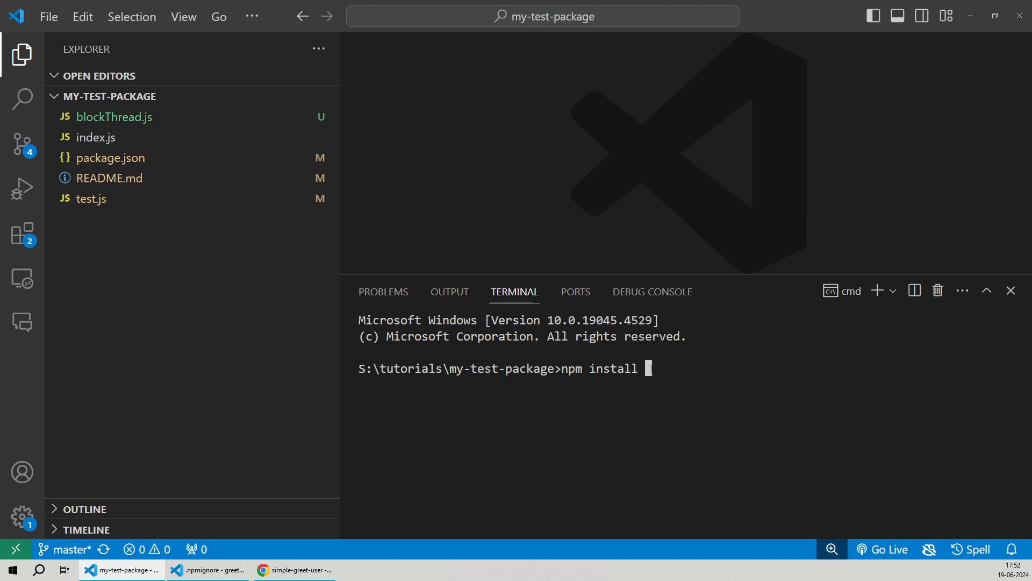
{"action": "type", "text": "simple-greet-user"}
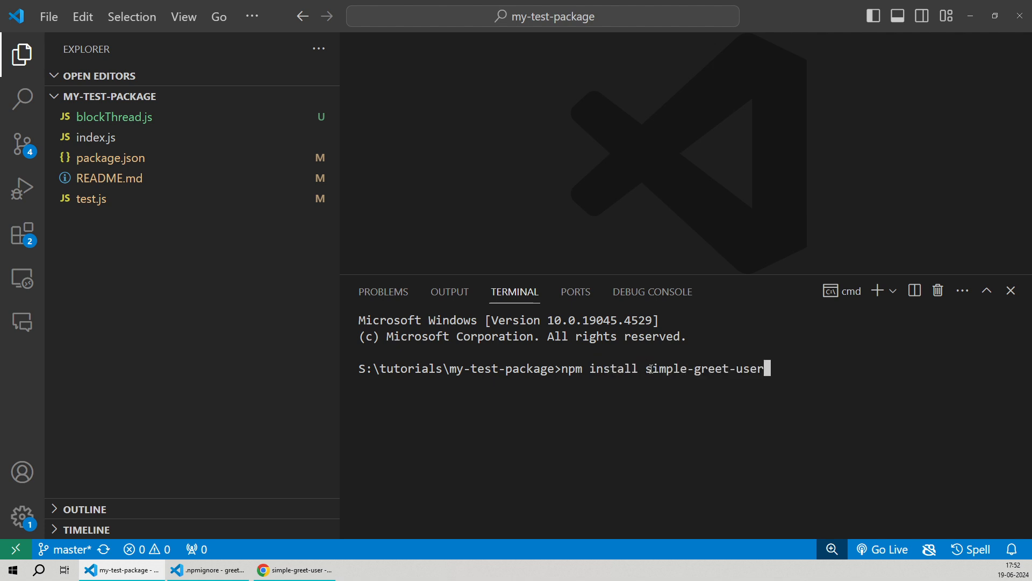
{"action": "key", "text": "Return"}
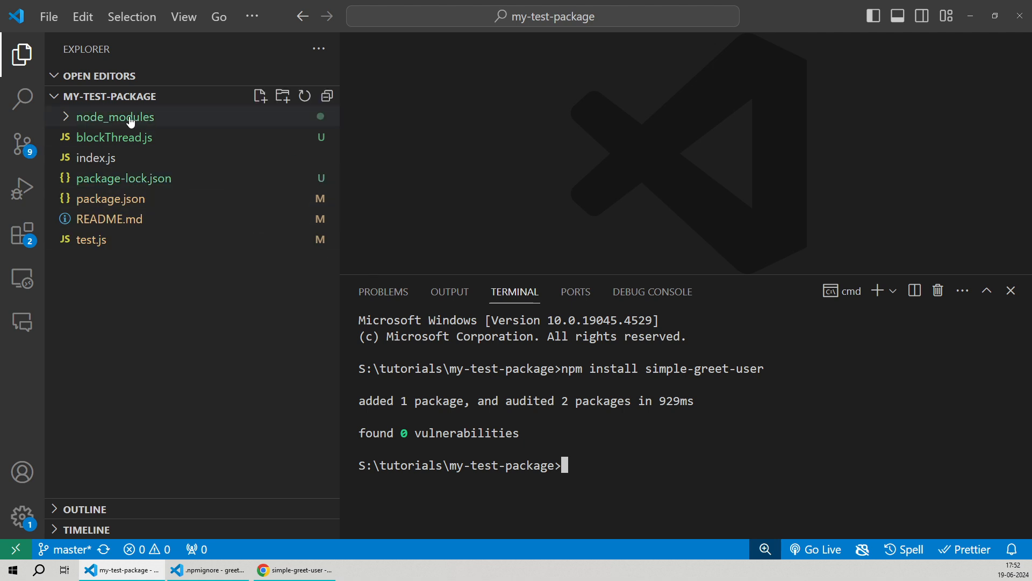
{"action": "mouse_move", "coordinate": [100, 123]}
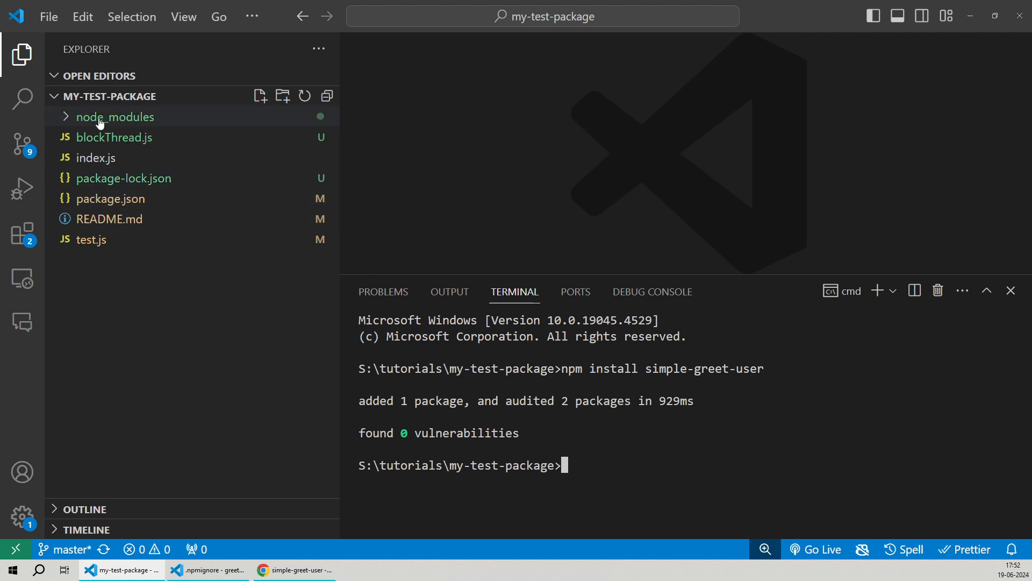
Step: Expand node_modules and confirm simple-greet-user ^1.0.0 under dependencies in package.json
{"action": "left_click", "coordinate": [115, 116]}
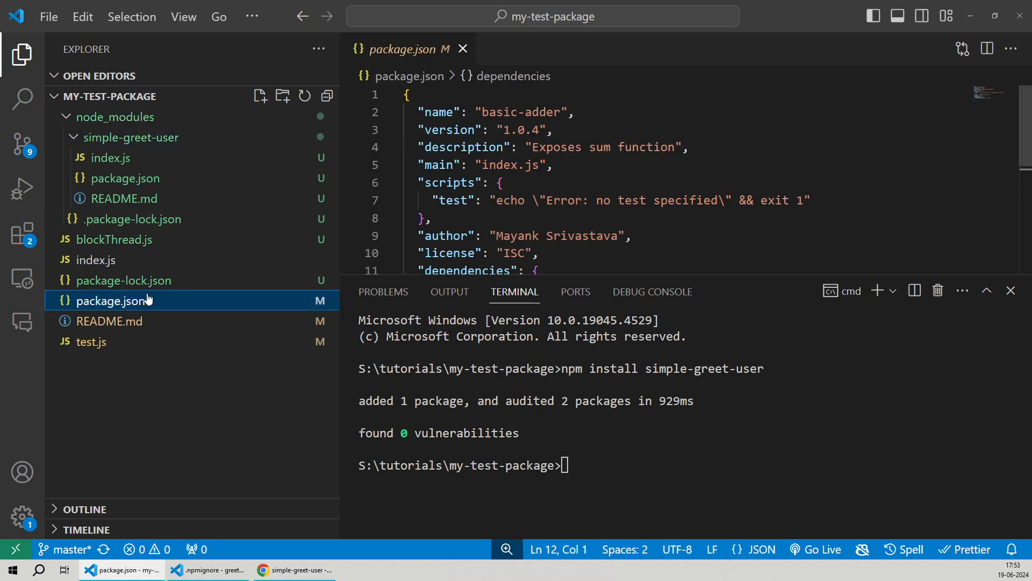
{"action": "scroll", "scroll_direction": "down", "scroll_amount": 3}
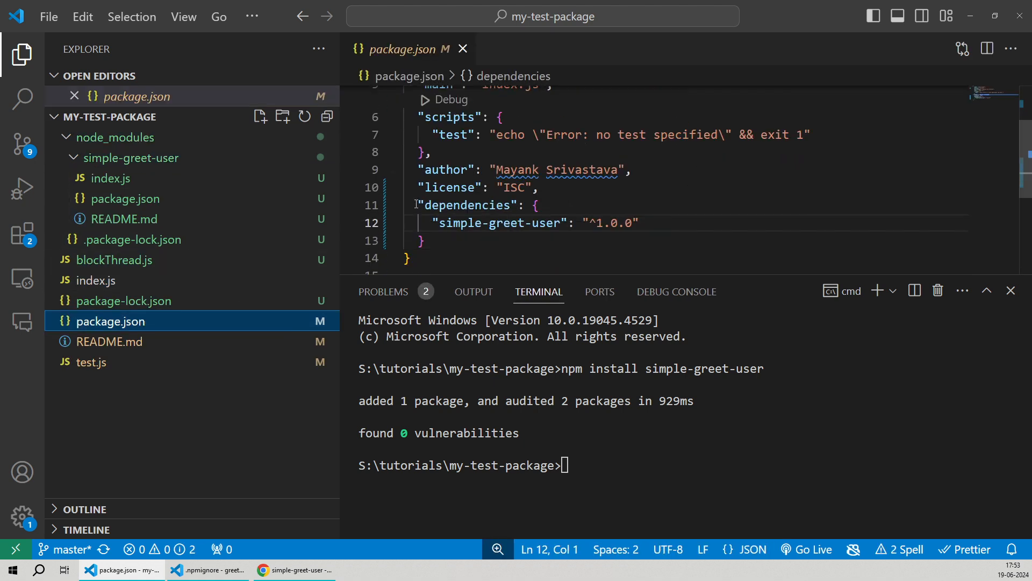
{"action": "left_click", "coordinate": [439, 222]}
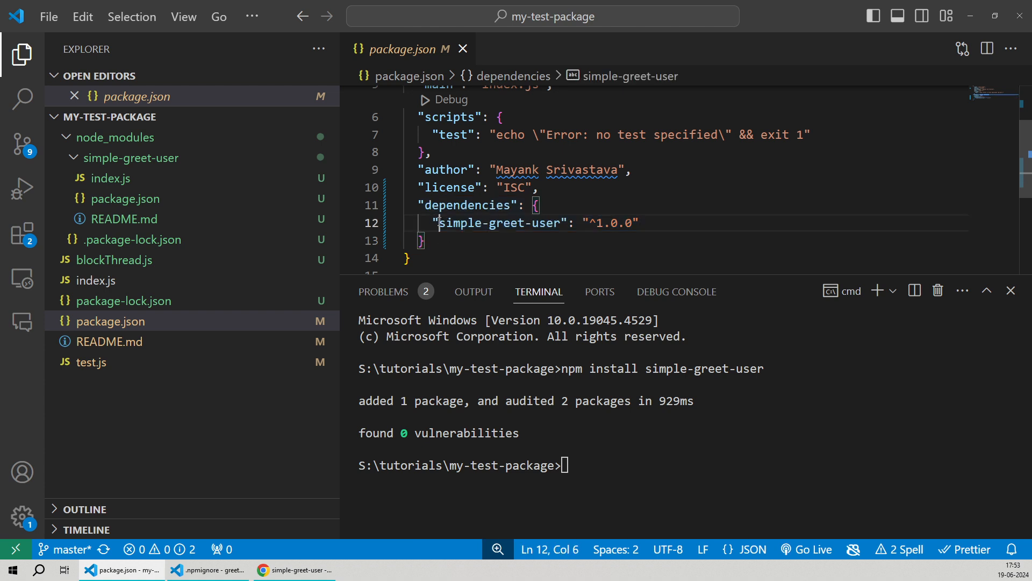
{"action": "double_click", "coordinate": [500, 223]}
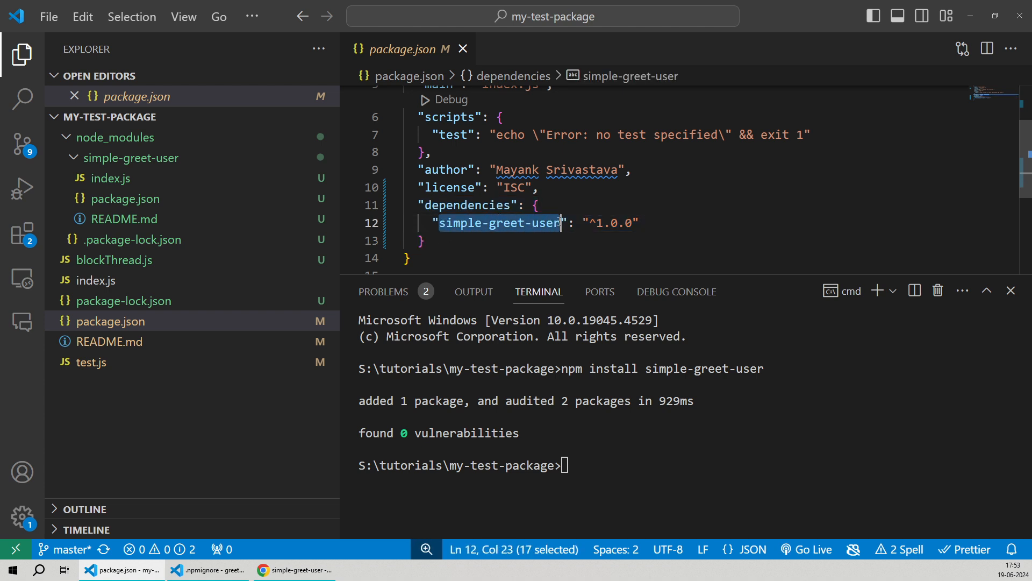
Step: Write test.js requiring simple-greet-user and logging greet("John")
{"action": "left_click", "coordinate": [92, 362]}
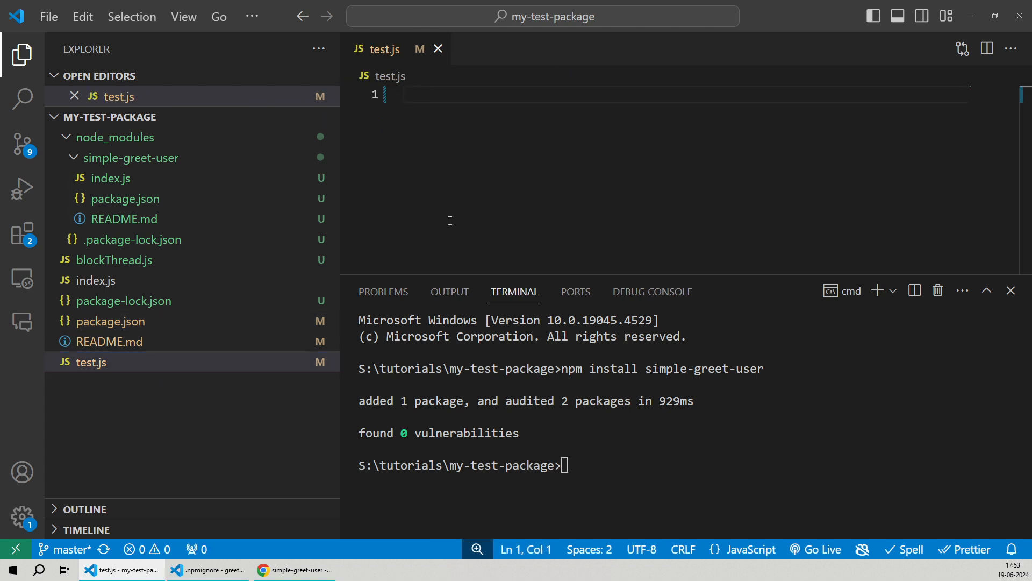
{"action": "type", "text": "const g"}
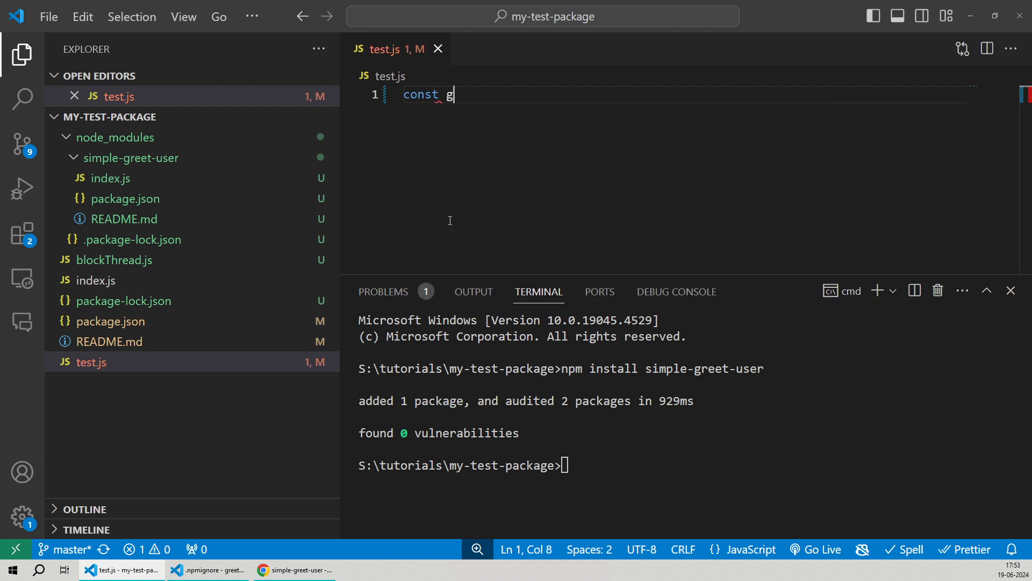
{"action": "type", "text": "reet = require('simple-greet-user"}
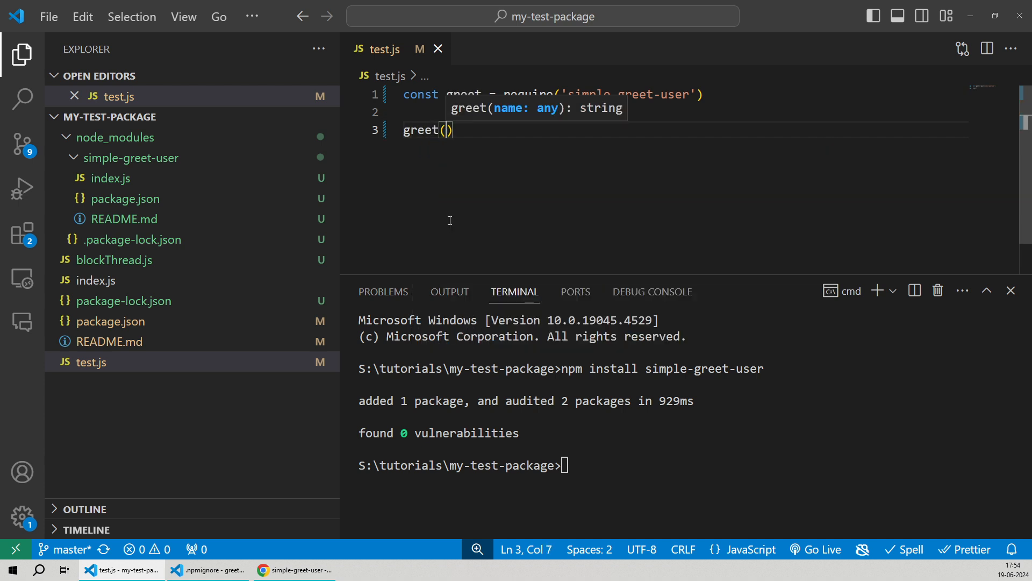
{"action": "type", "text": "'J'"}
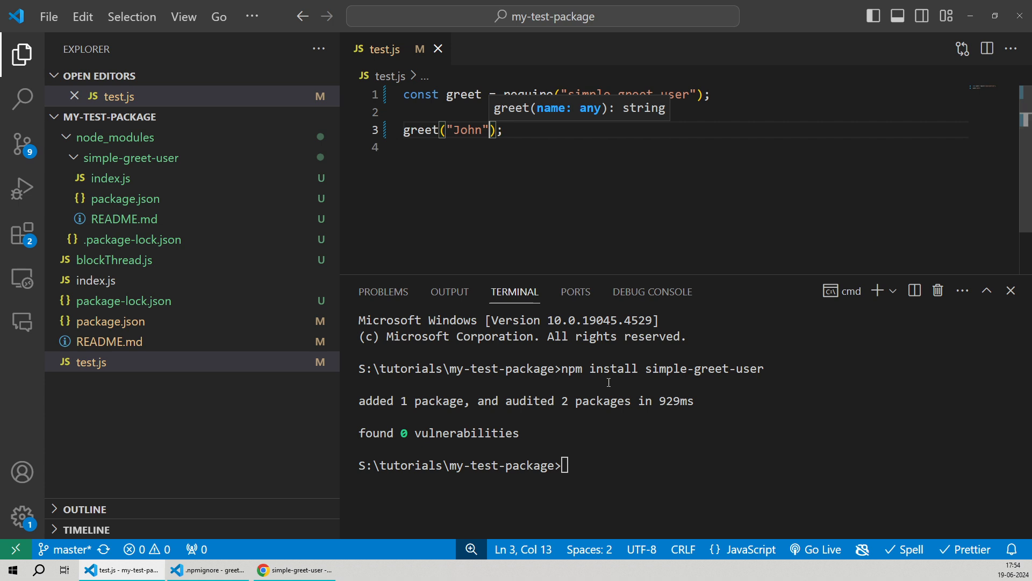
Step: Run node test.js in the terminal
{"action": "type", "text": "no"}
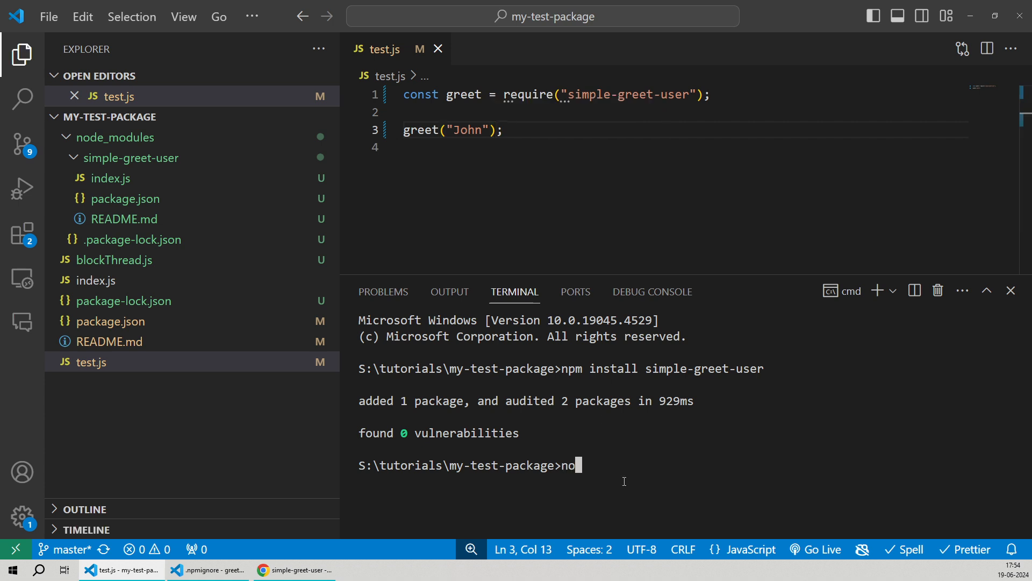
{"action": "type", "text": "de t"}
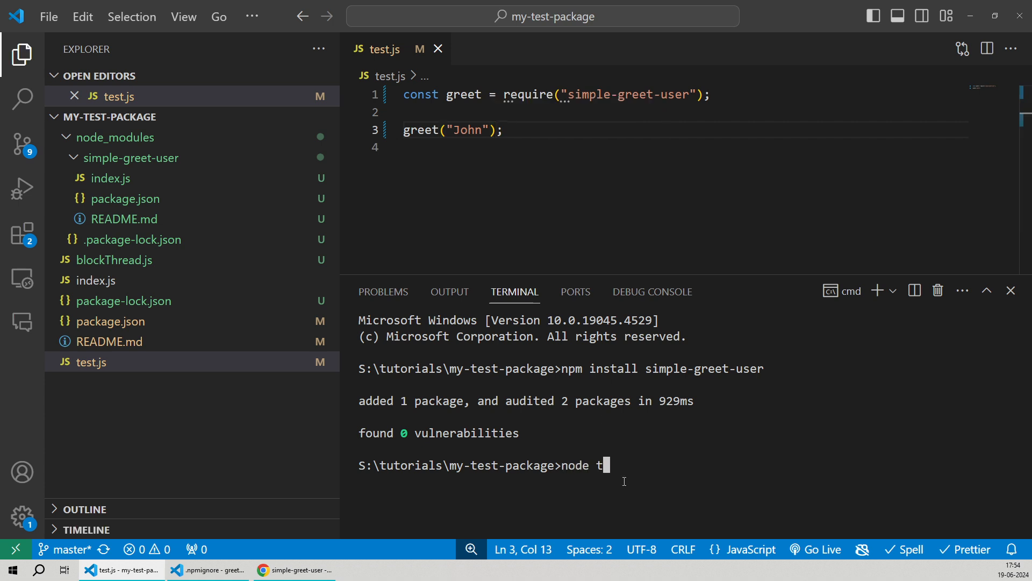
{"action": "type", "text": "est.j"}
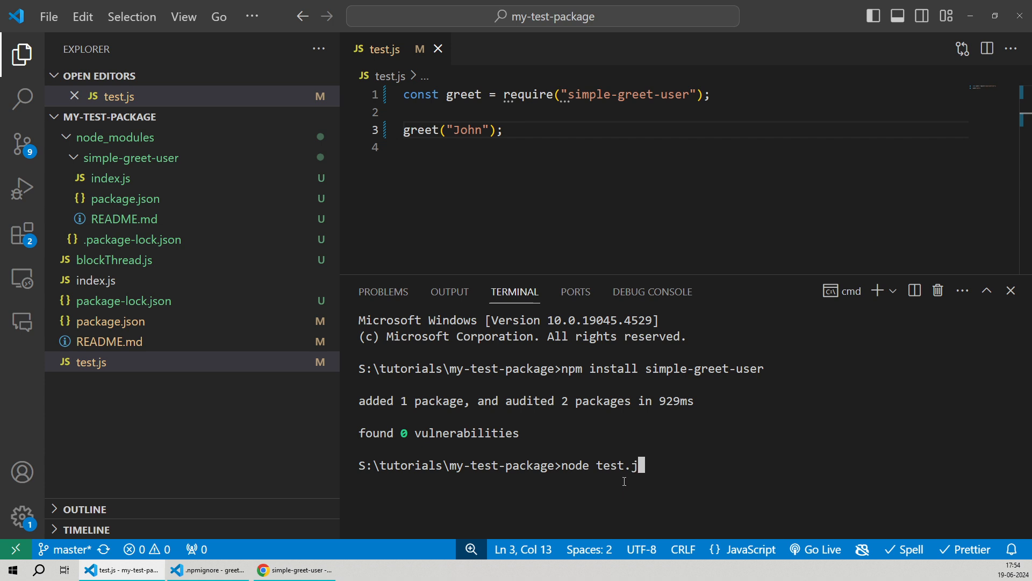
{"action": "key", "text": "Return"}
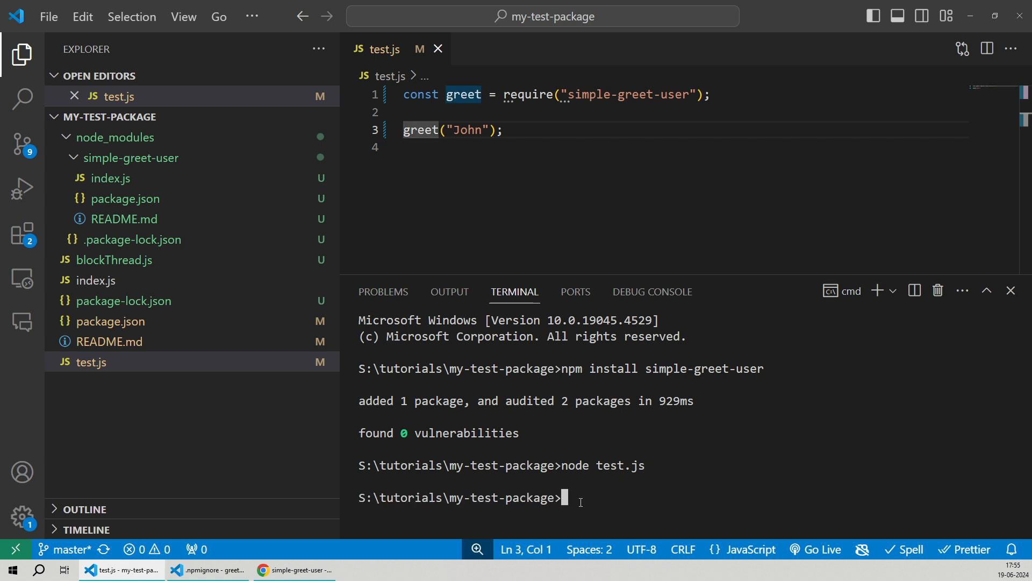
Step: Fix the console.log(greet("John")) line and rerun so the terminal prints Hello, John!
{"action": "left_click", "coordinate": [109, 177]}
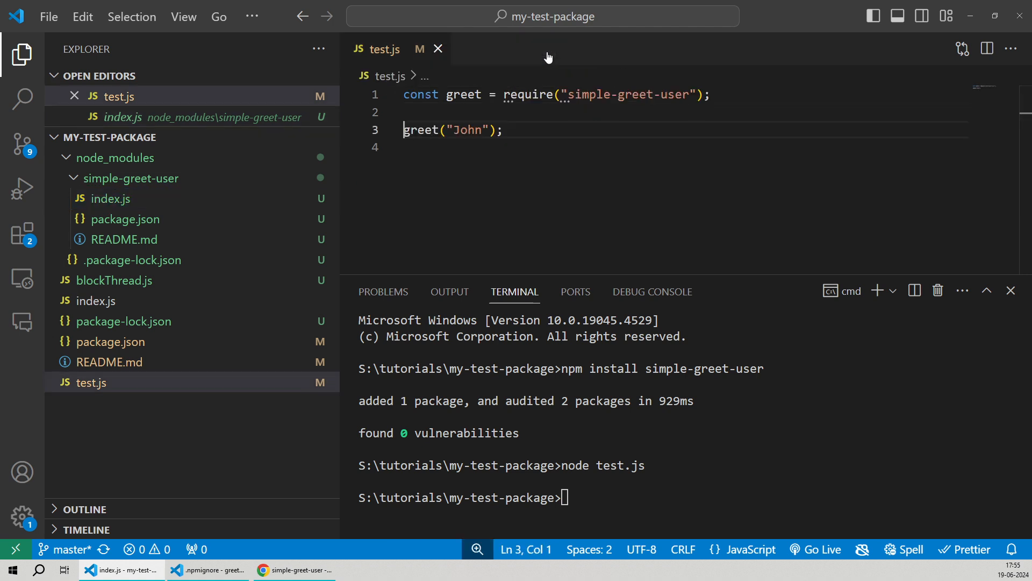
{"action": "type", "text": "console.log("}
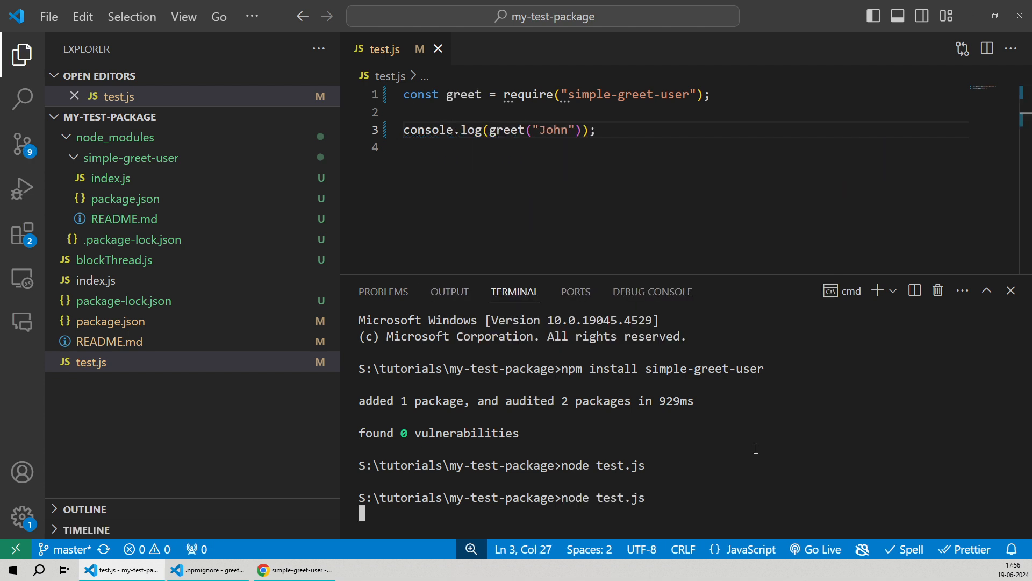
{"action": "key", "text": "Return"}
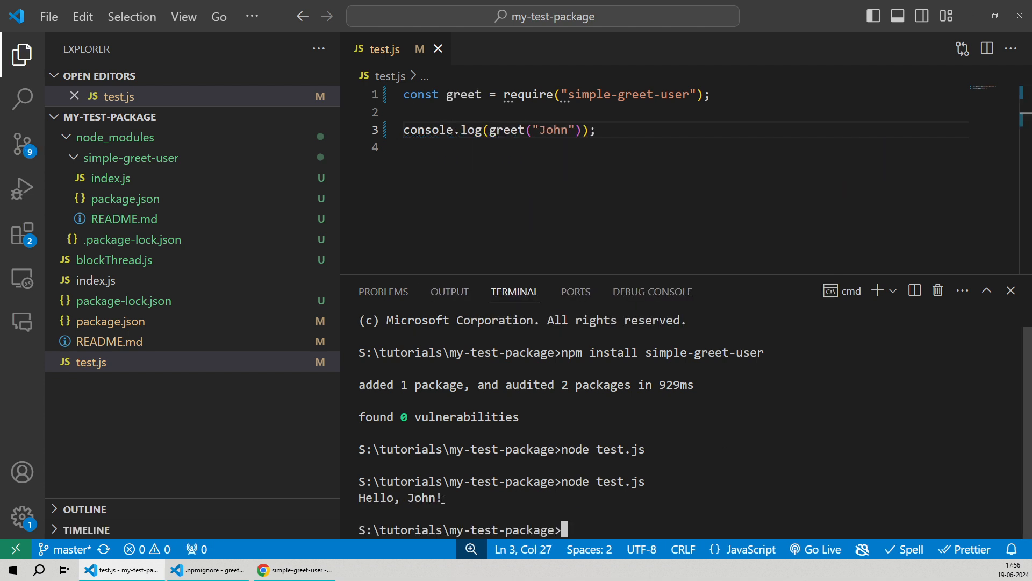
{"action": "double_click", "coordinate": [400, 497]}
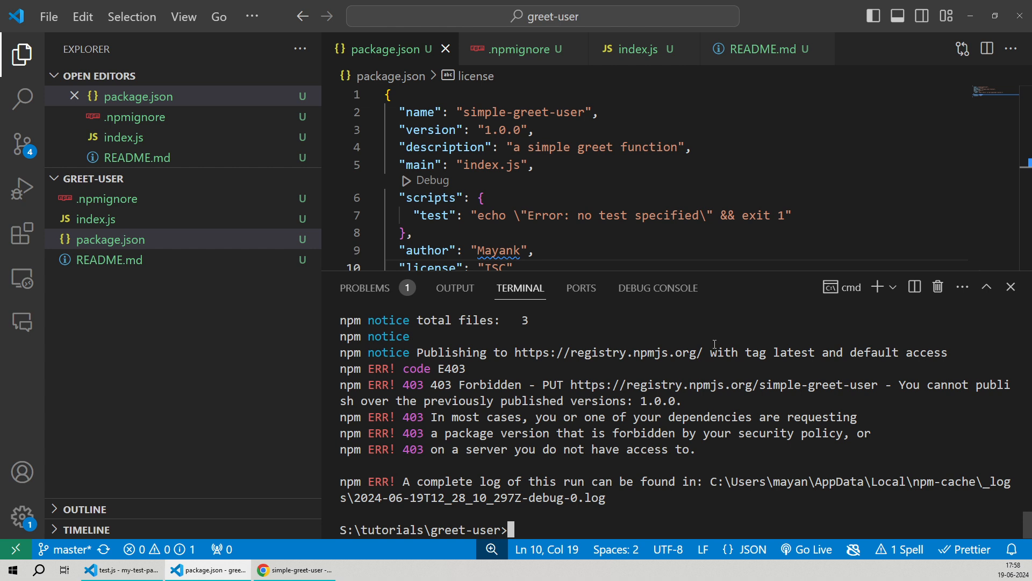
{"action": "double_click", "coordinate": [524, 112]}
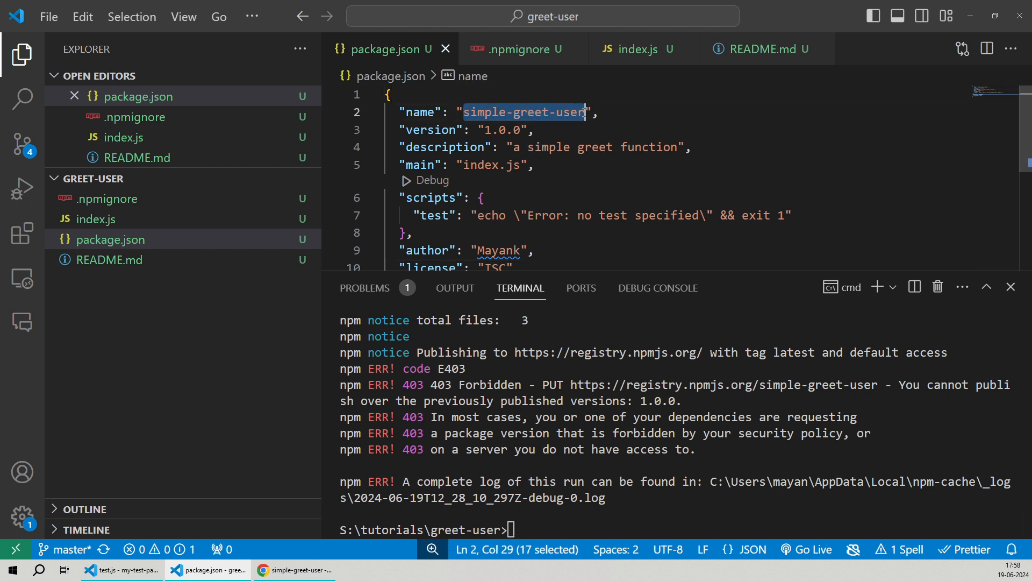
{"action": "left_click", "coordinate": [502, 130]}
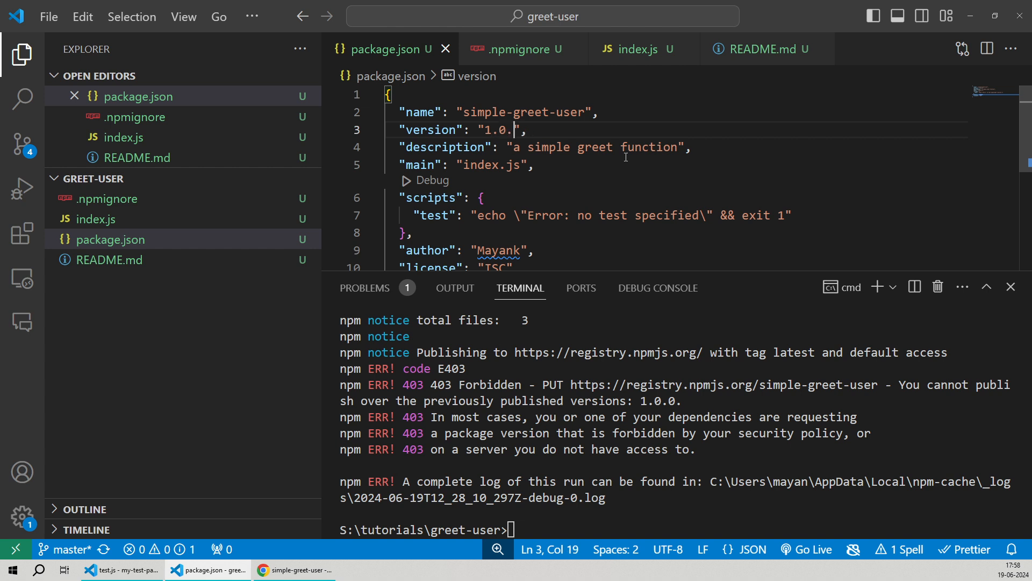
{"action": "type", "text": "1"}
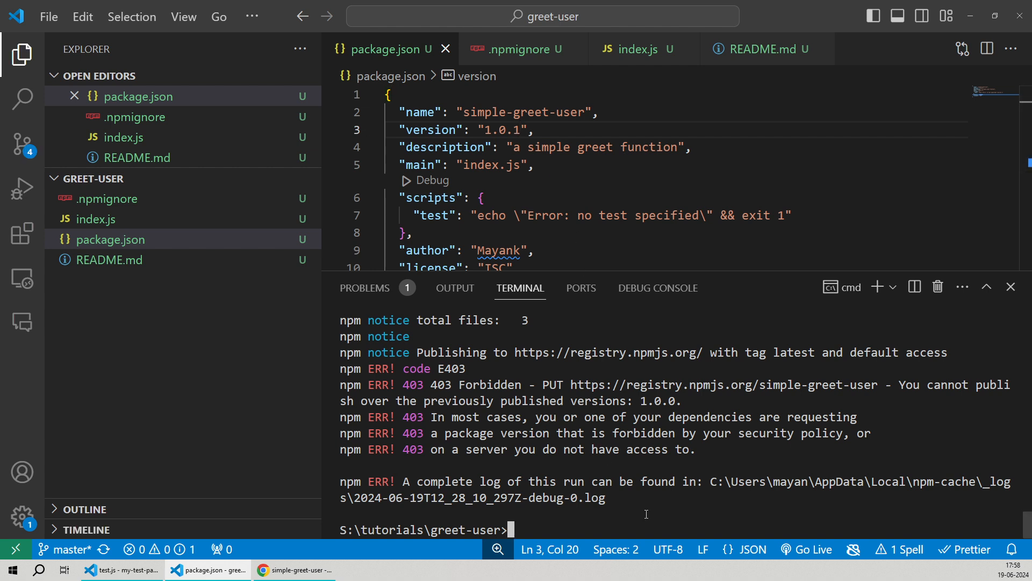
{"action": "type", "text": "npm publish"}
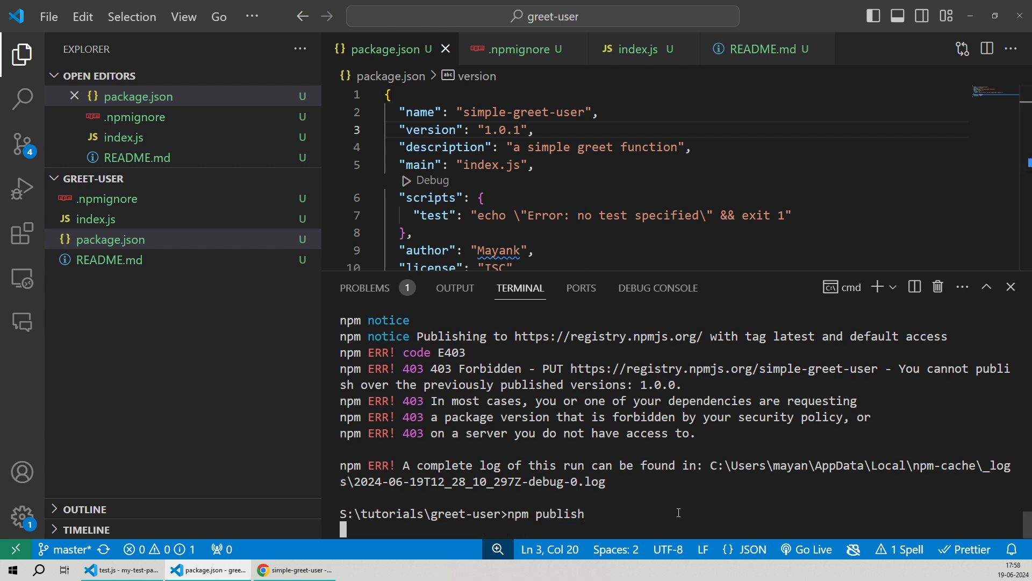
{"action": "key", "text": "Return"}
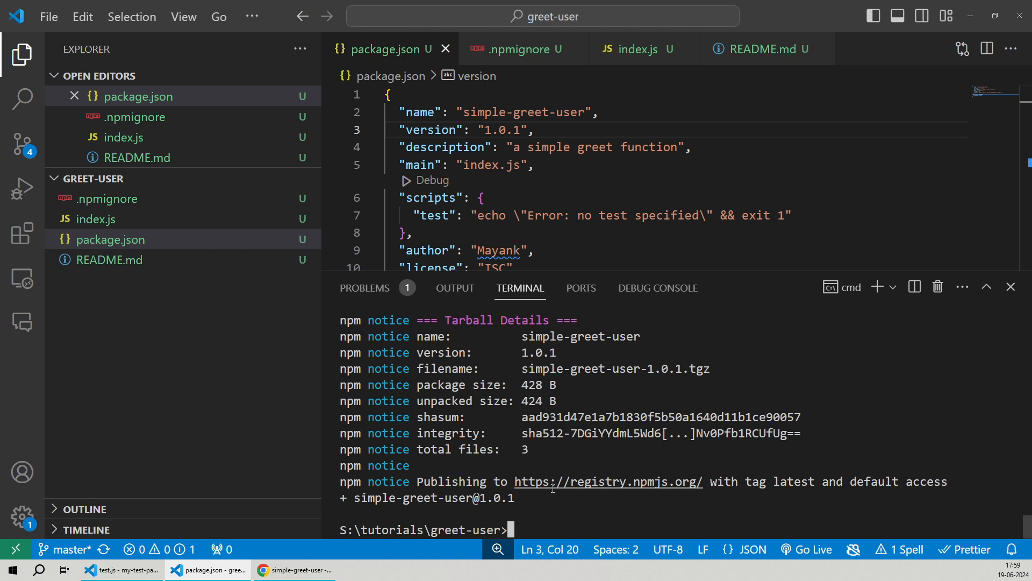
{"action": "mouse_move", "coordinate": [534, 501]}
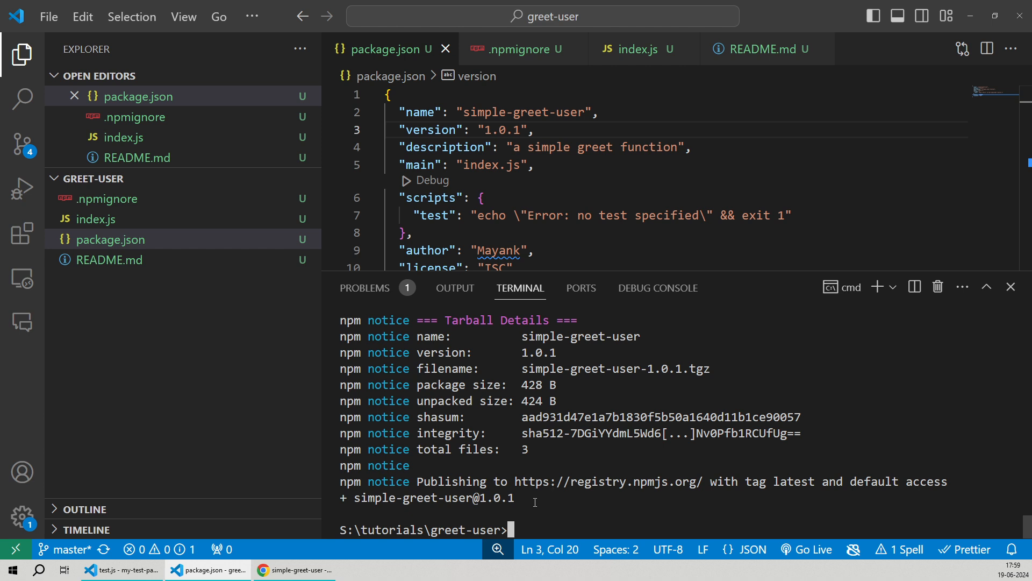